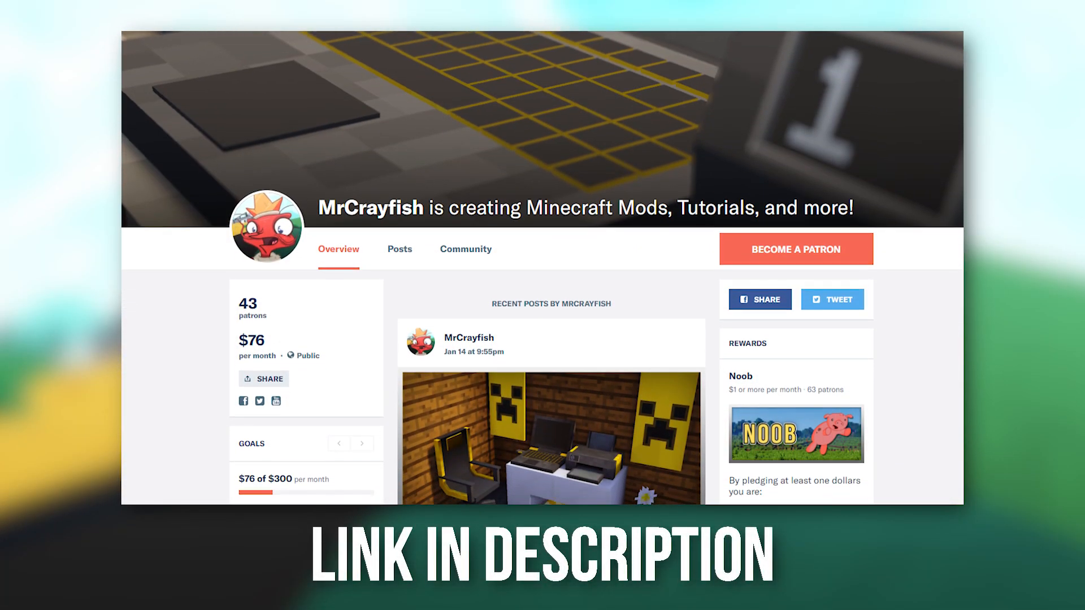
Step: Scroll the Project tree and expand the src and main folders
scroll(down, 3)
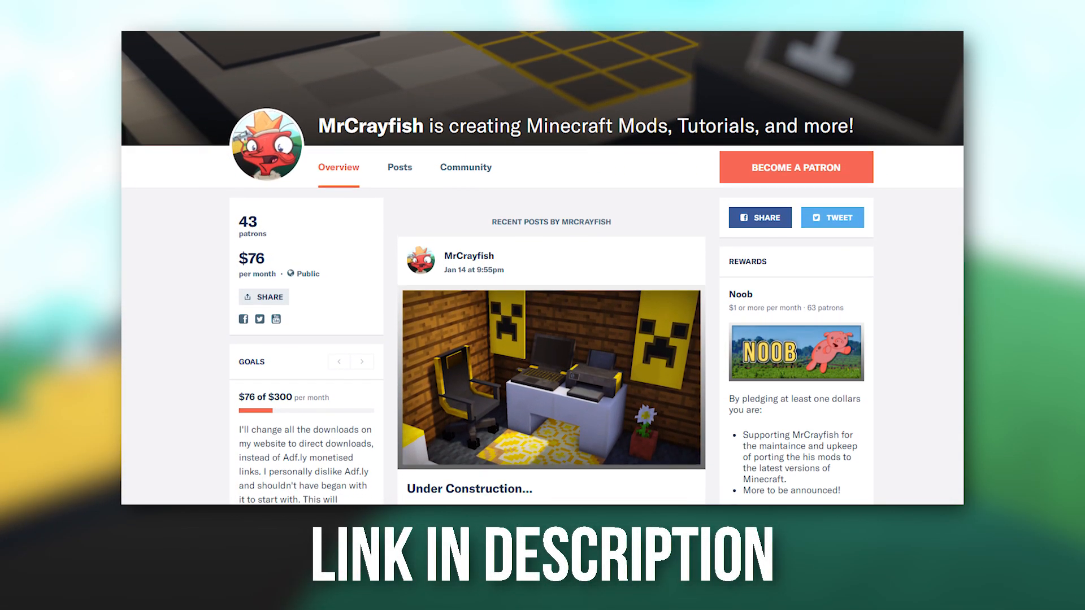
scroll(down, 3)
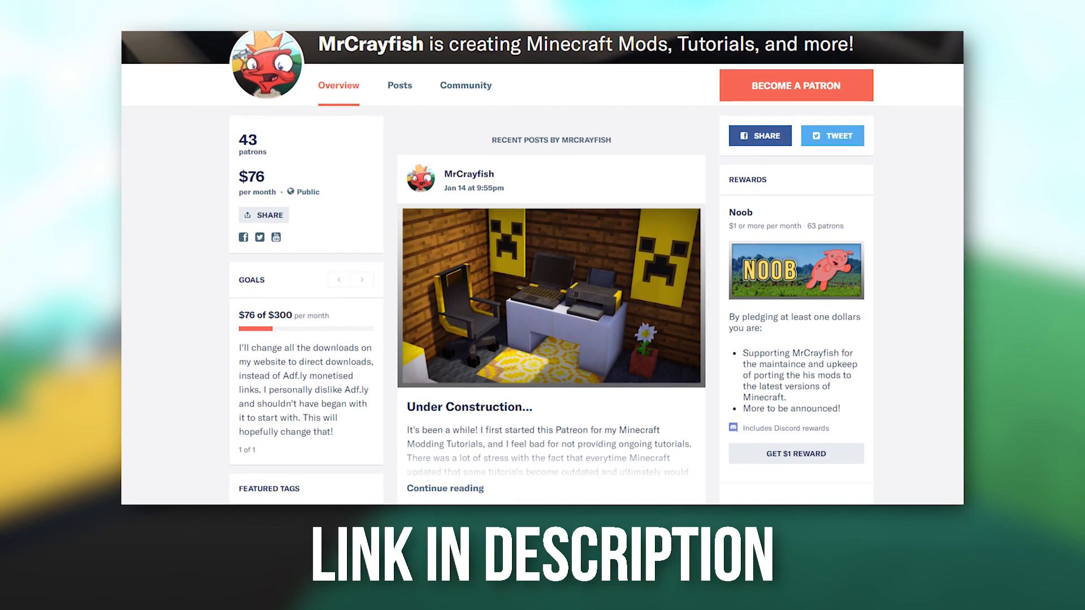
scroll(down, 3)
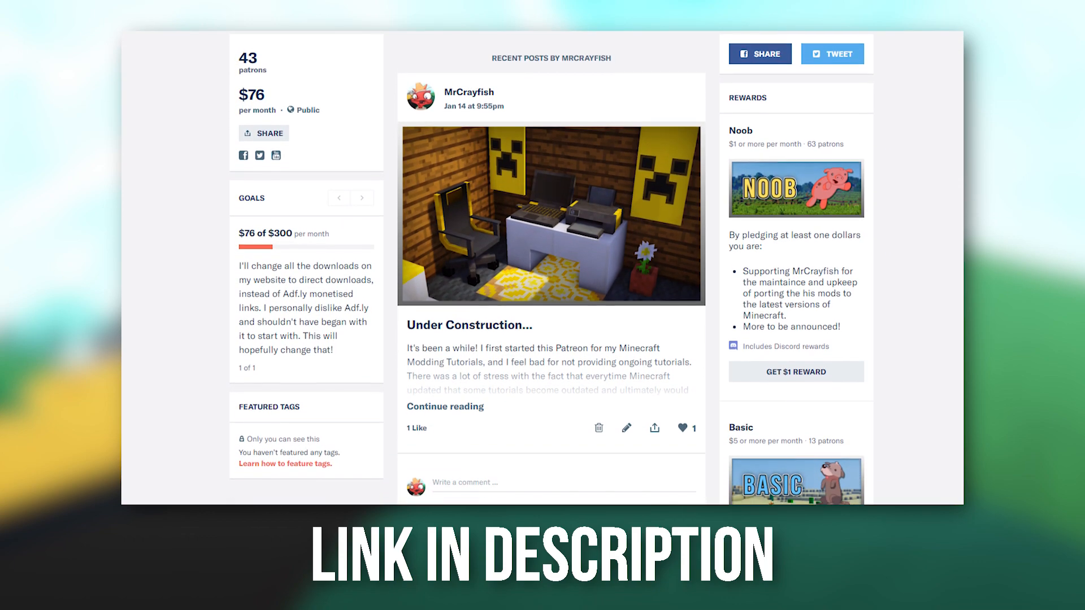
scroll(down, 3)
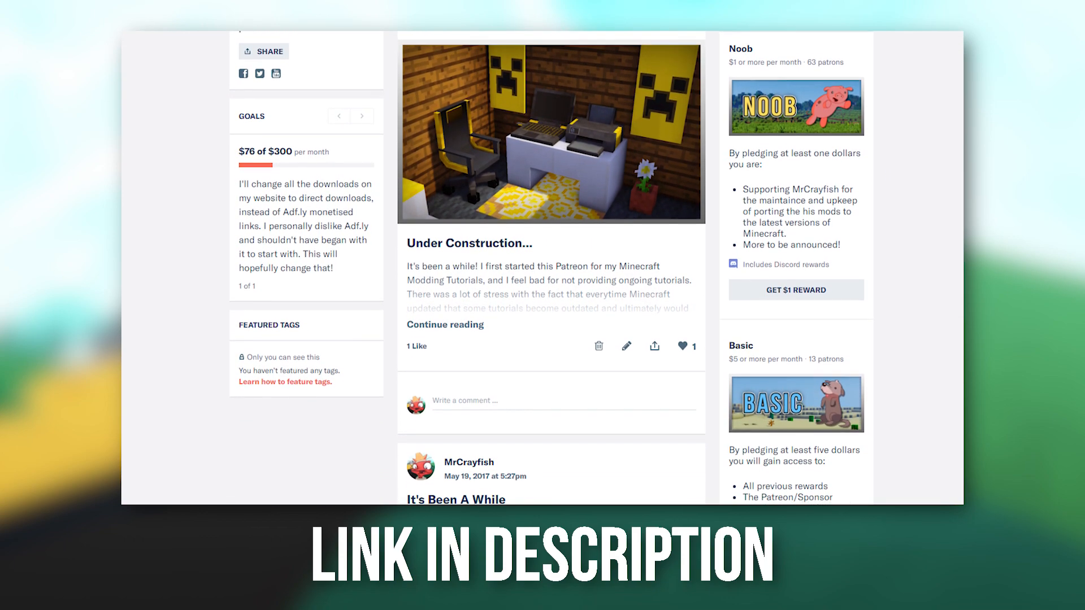
scroll(down, 3)
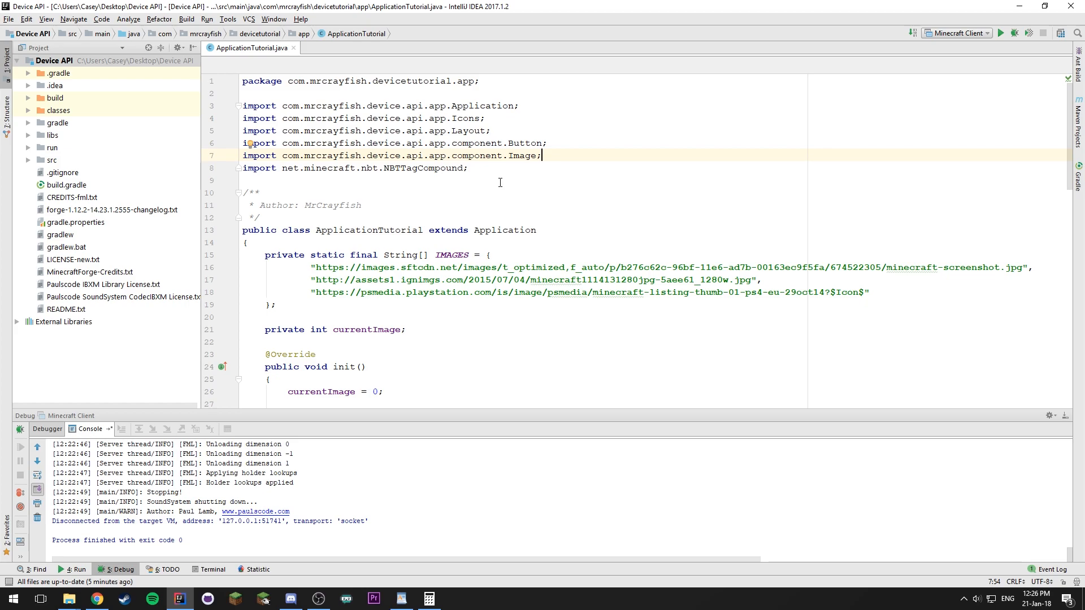
scroll(down, 3)
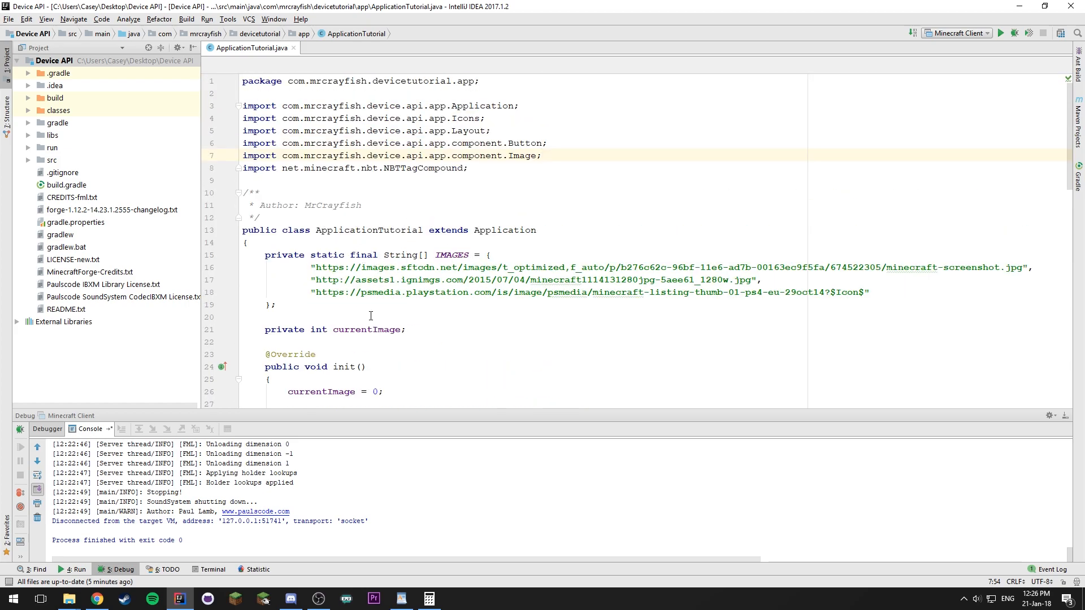
mouse_move(533, 363)
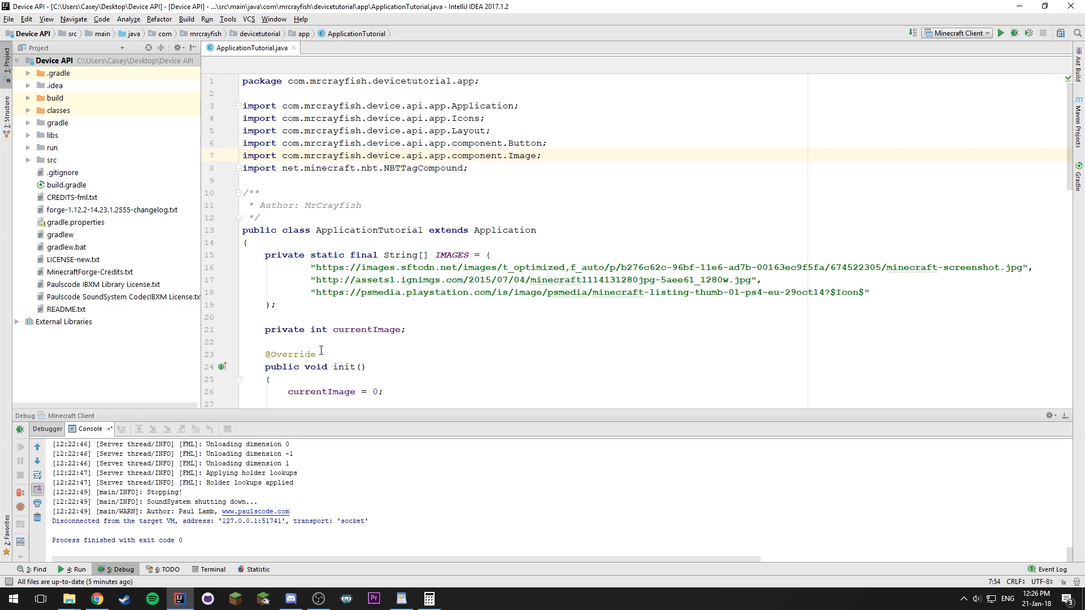
scroll(down, 3)
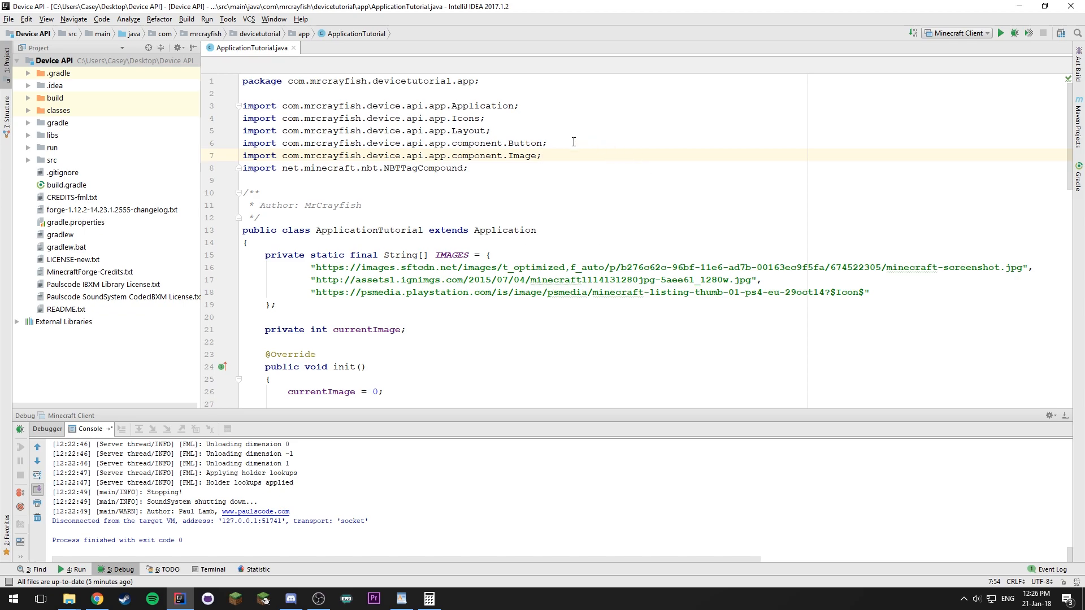
scroll(down, 3)
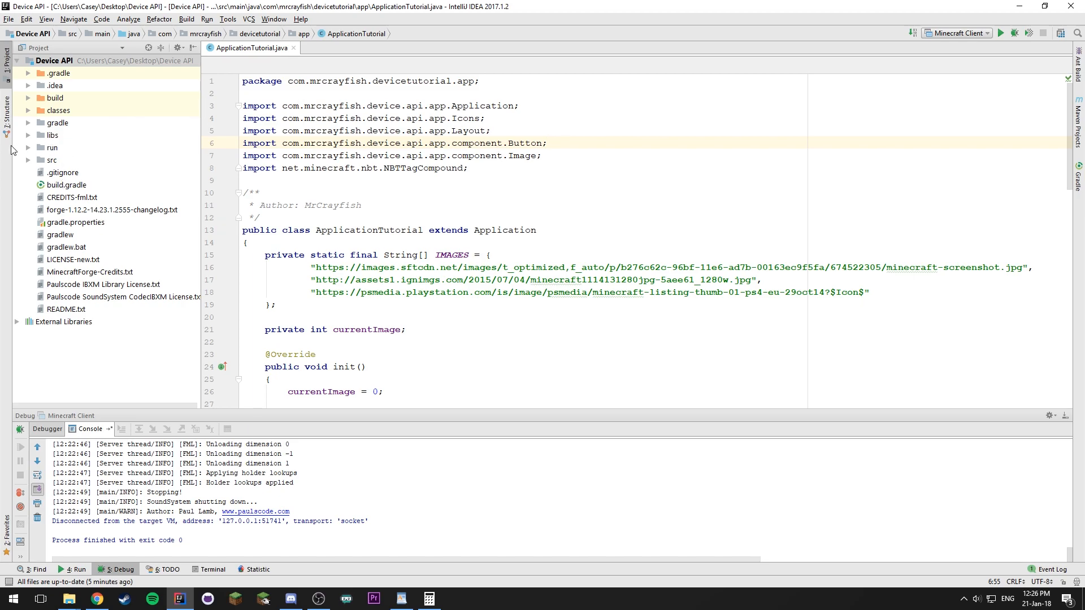
click(29, 160)
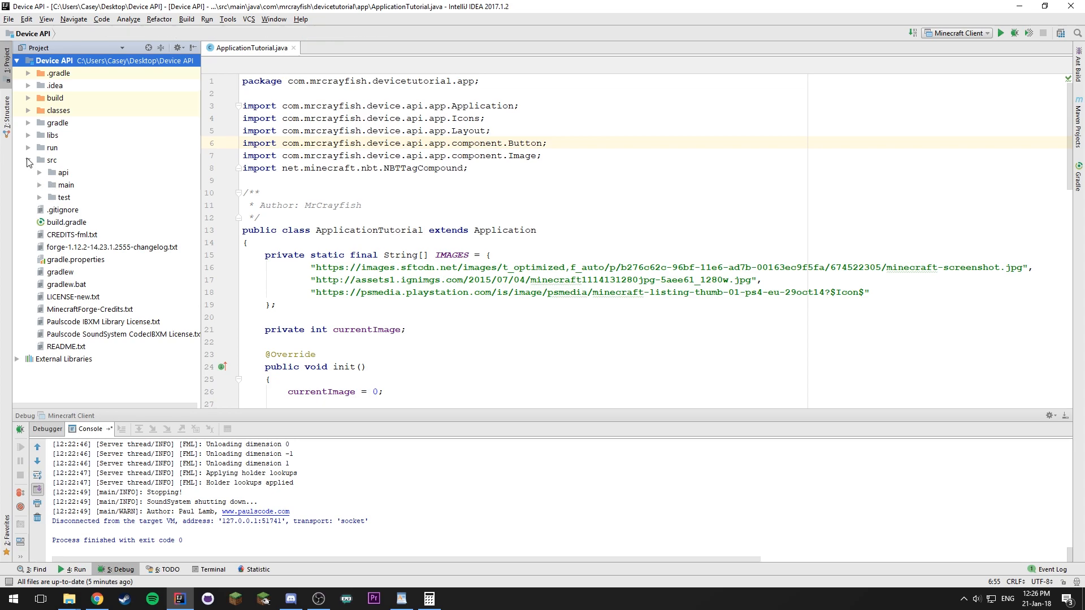
click(40, 185)
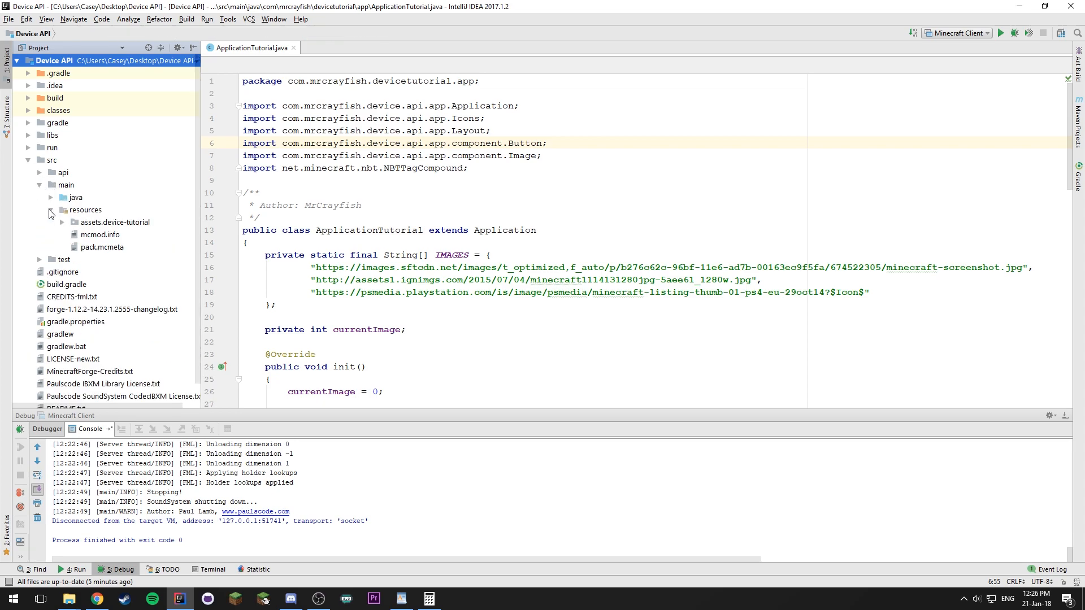
Step: Expand assets.device-tutorial > apps and open tutorial.json in the editor
click(62, 222)
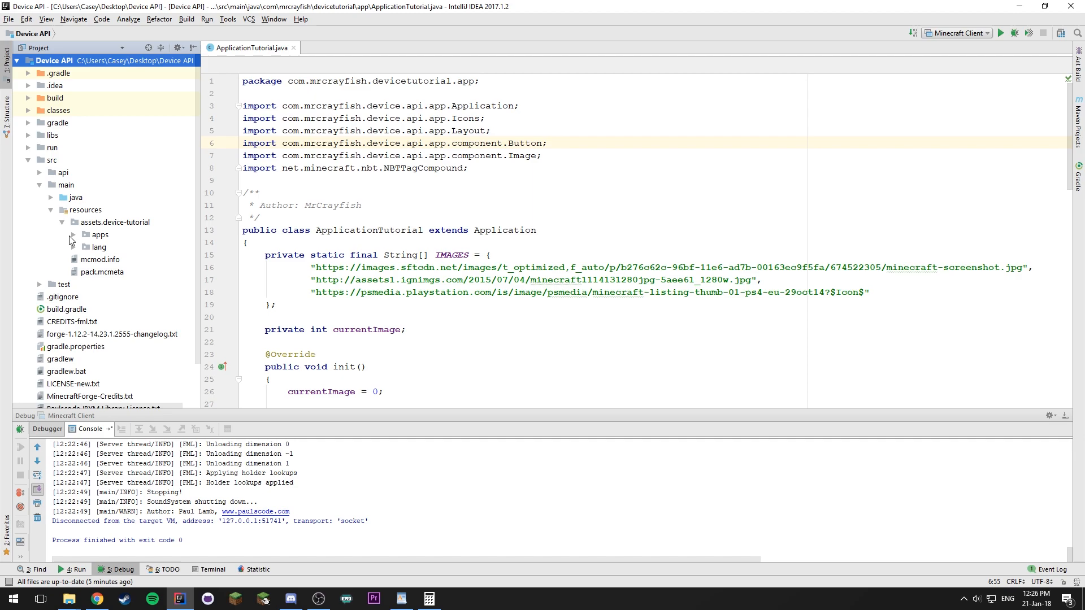
click(73, 234)
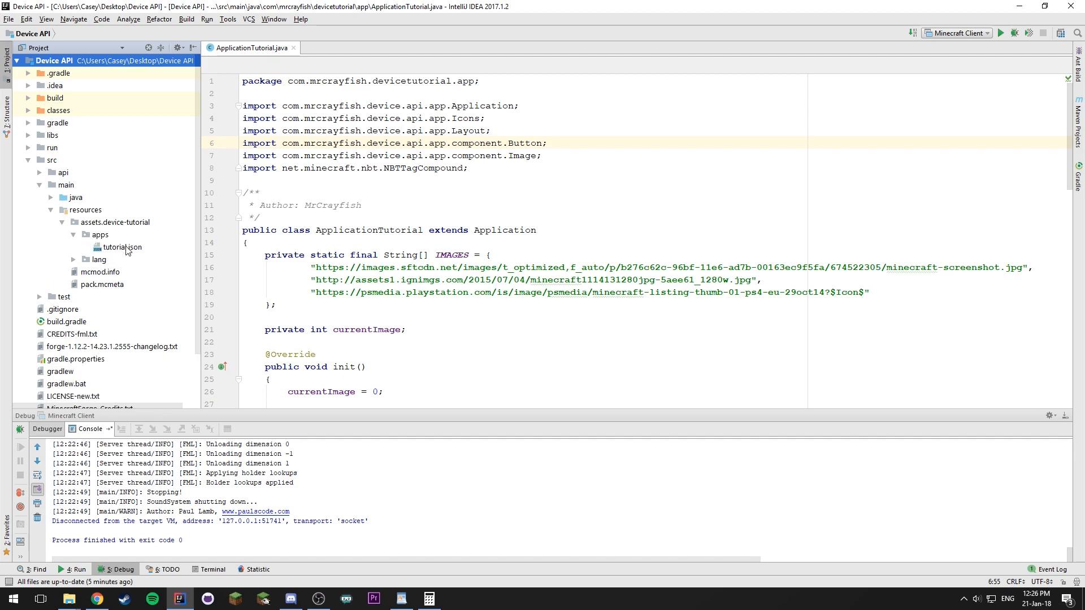
click(122, 247)
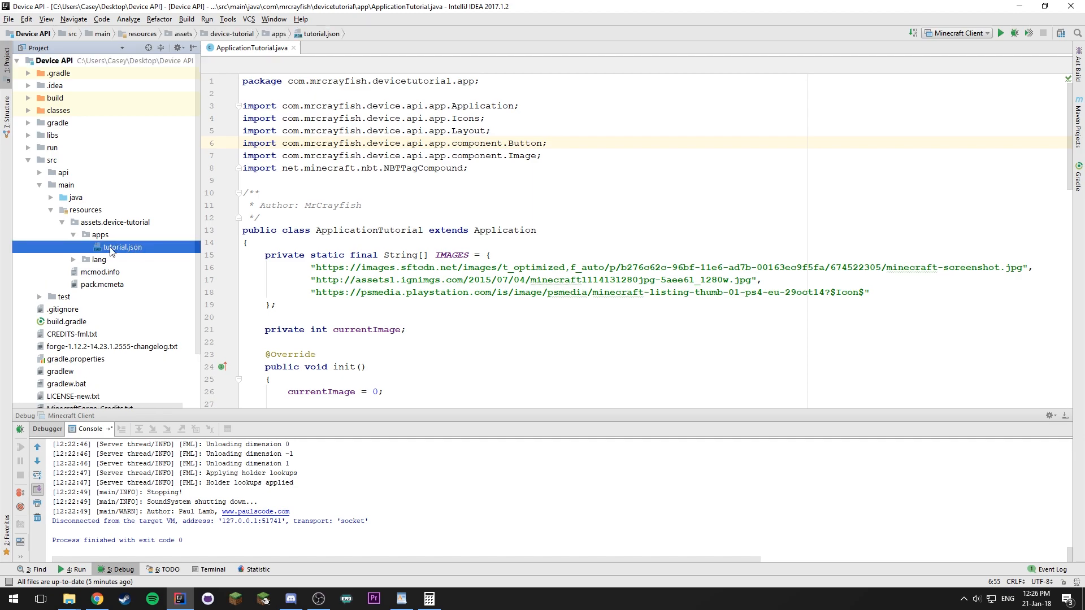
double_click(121, 247)
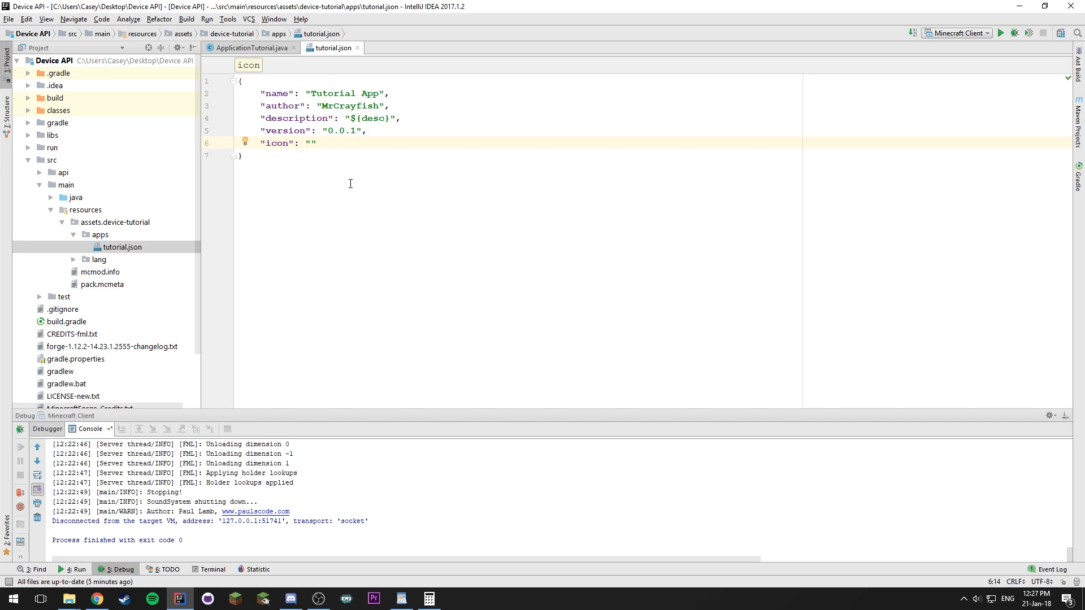
Step: Type a partial icon value in tutorial.json, then delete it
text(cdm:)
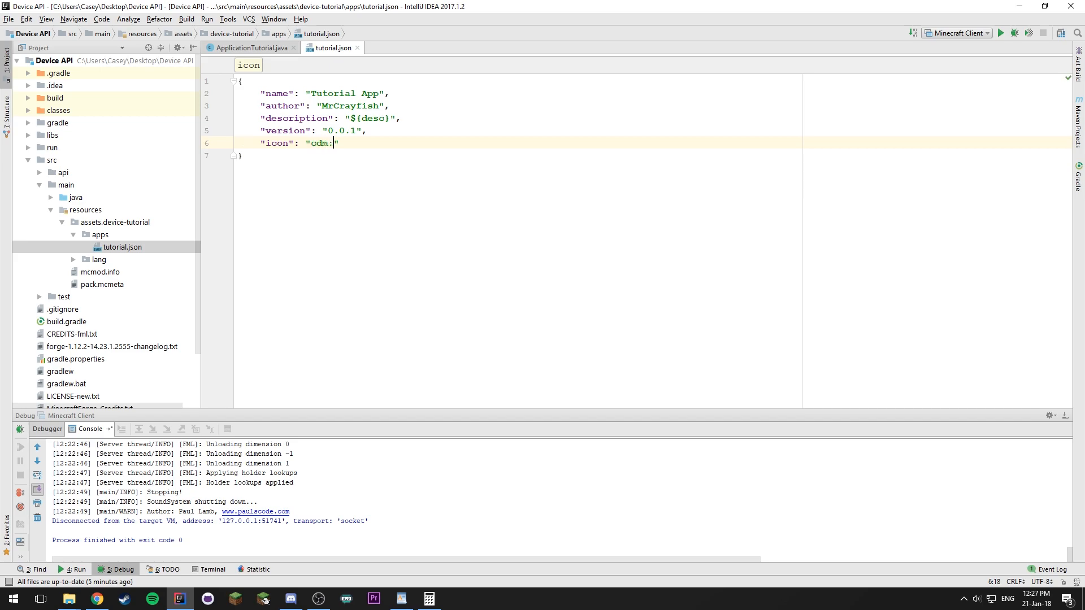
text(textu)
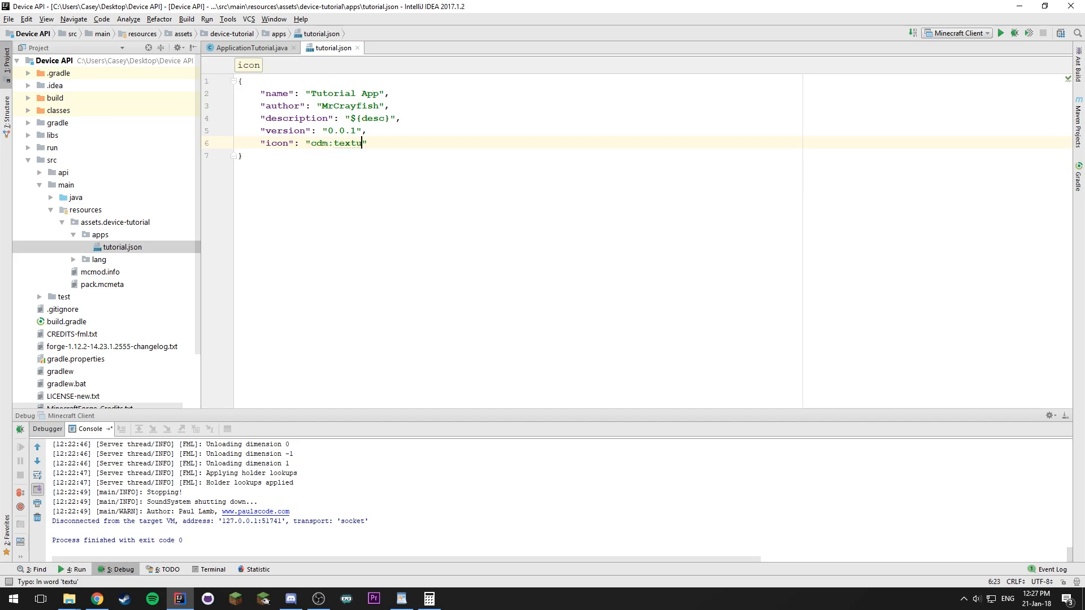
key(Backspace)
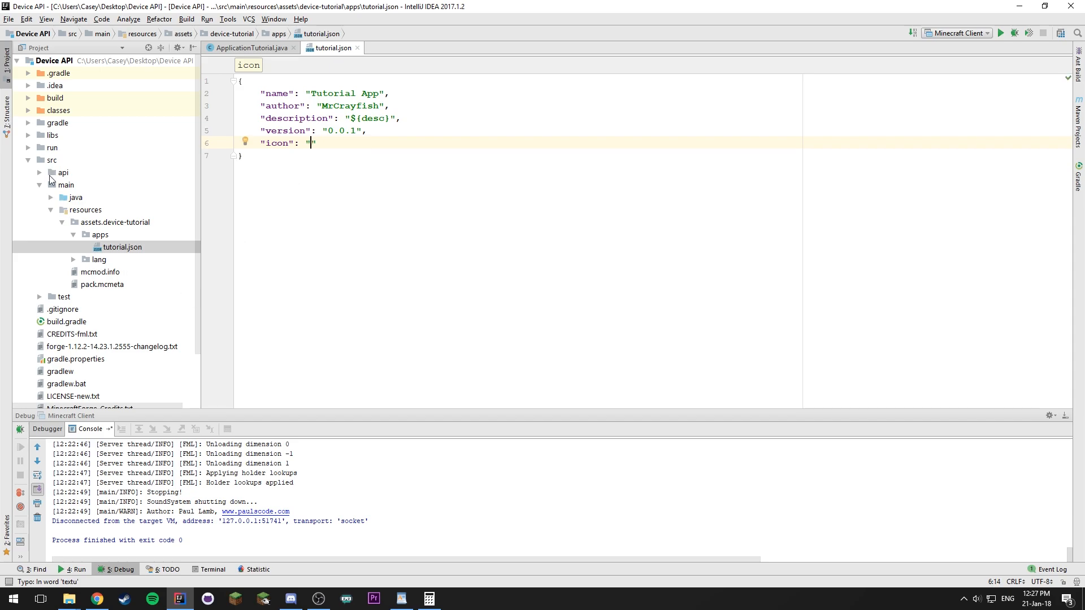
Step: Open the Reference class from the java folder and return to tutorial.json
click(51, 160)
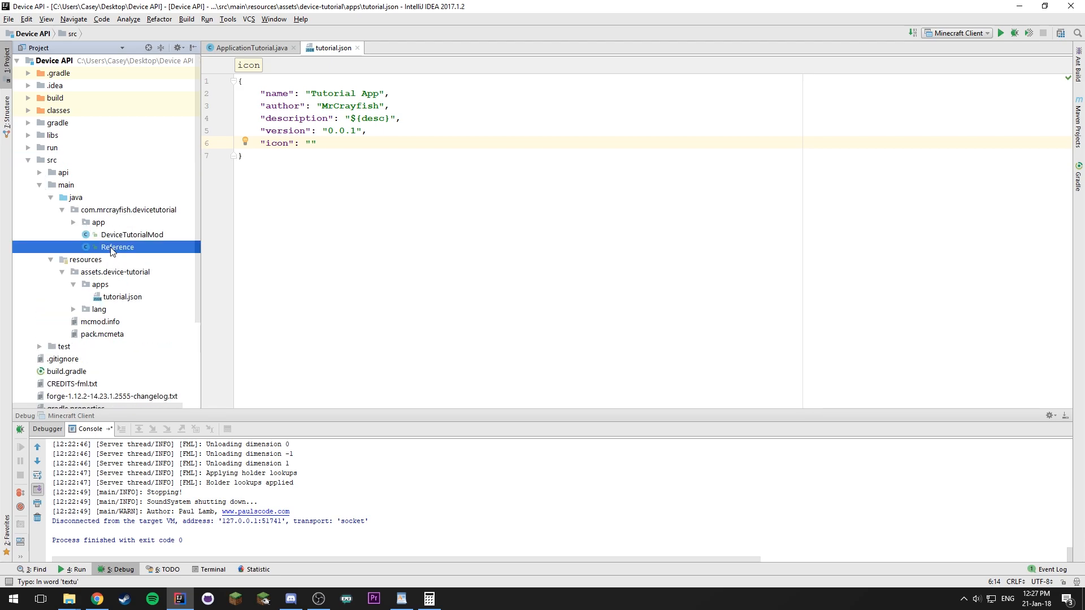
double_click(117, 247)
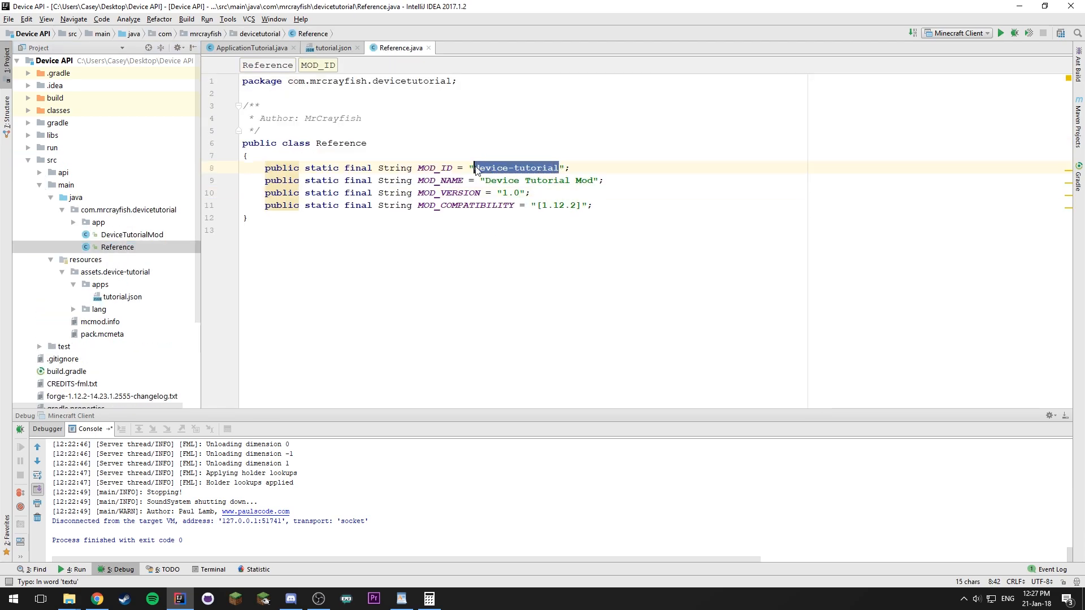
click(329, 48)
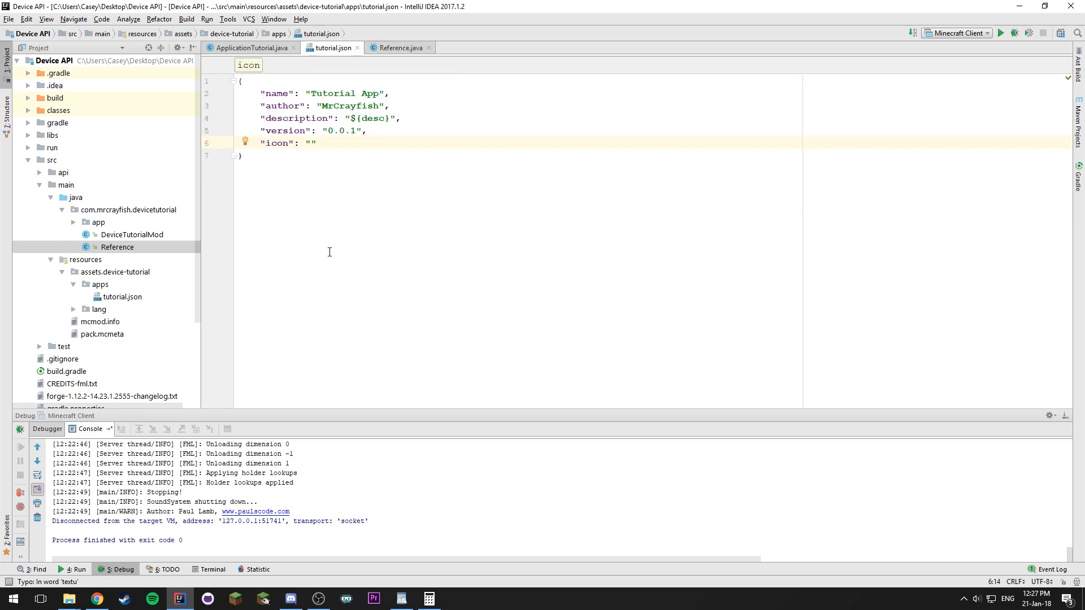
mouse_move(79, 298)
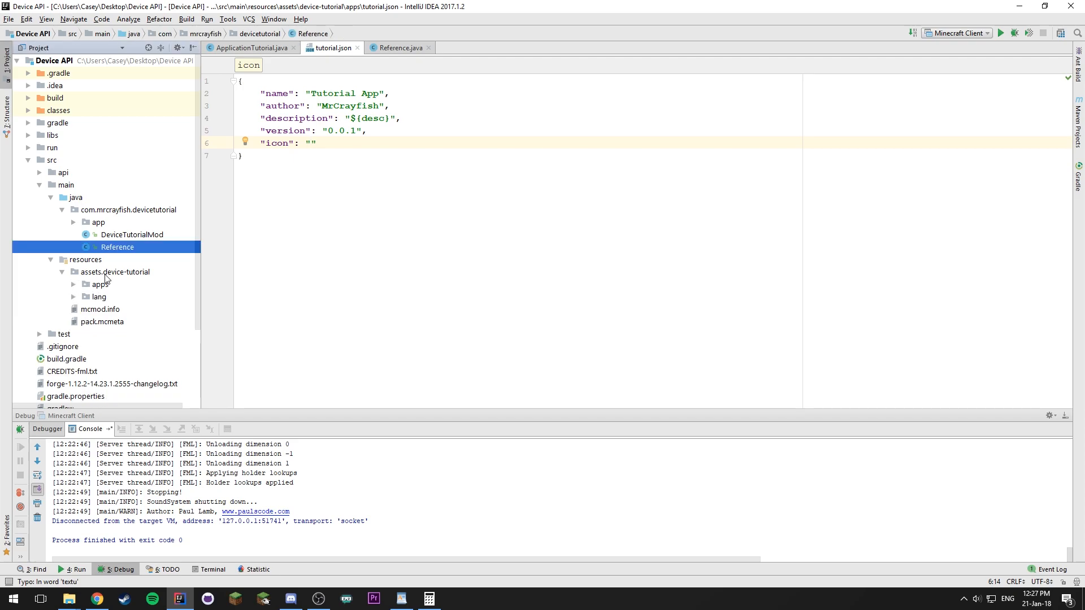
mouse_move(105, 280)
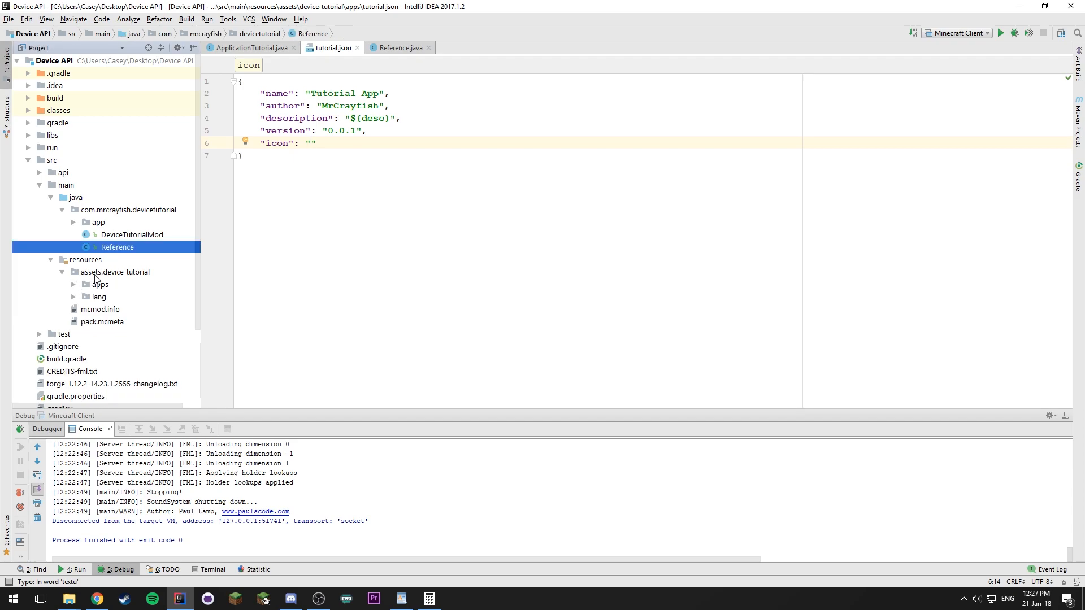
Step: Create a textures folder inside assets.device-tutorial
click(74, 284)
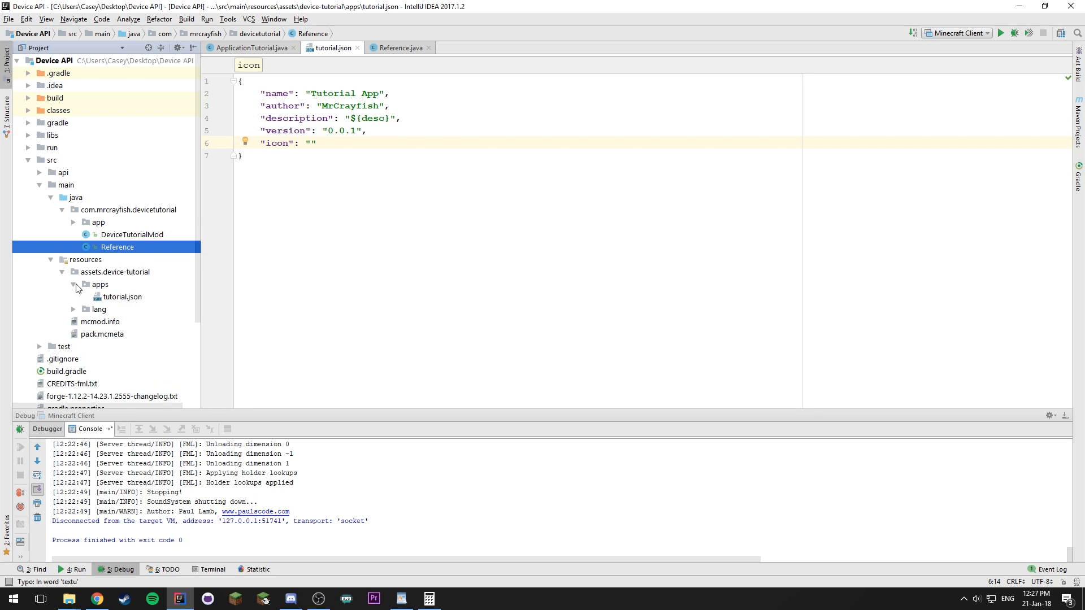
right_click(116, 272)
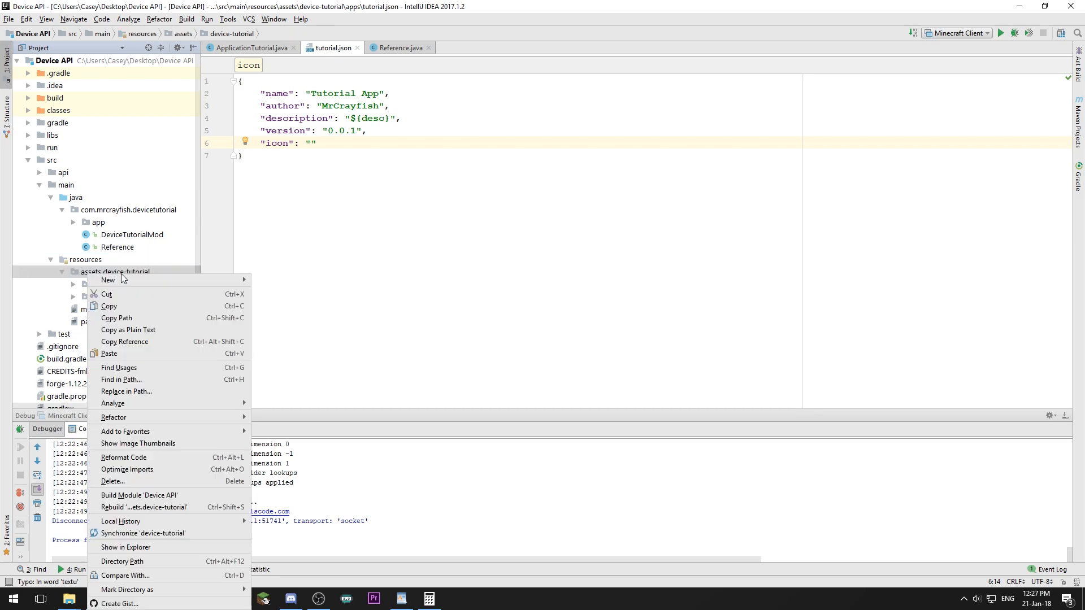
click(107, 281)
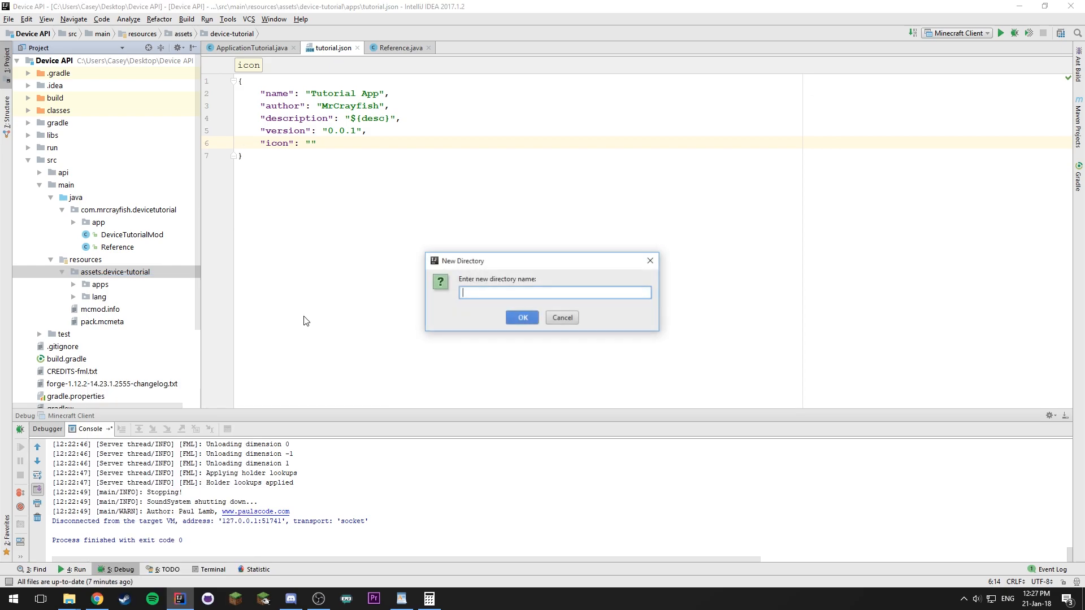
text(textures)
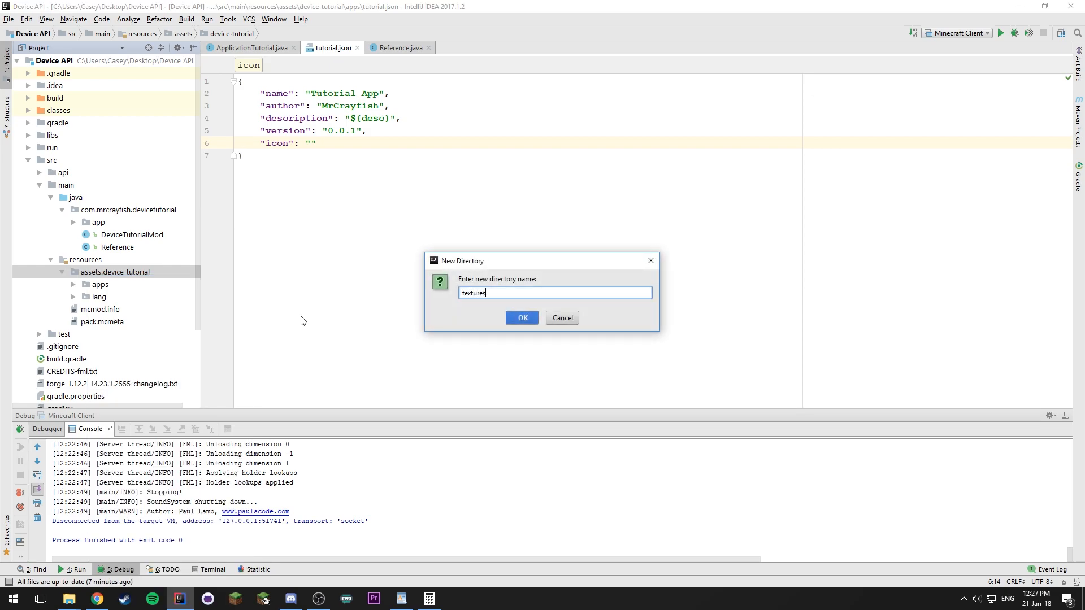
click(521, 317)
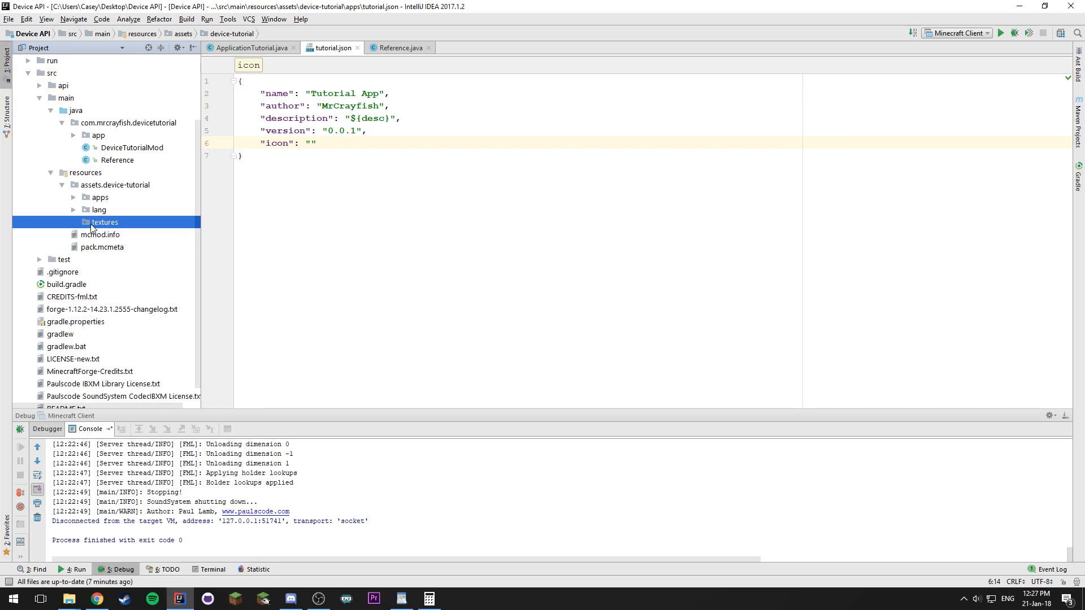
mouse_move(112, 222)
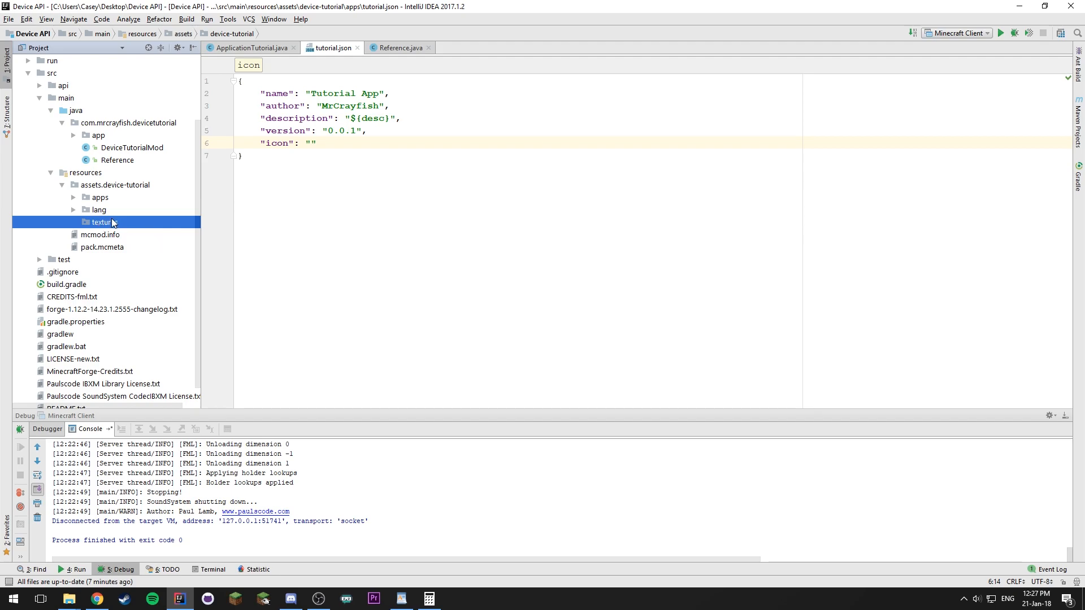
Step: Create an app folder inside textures and an icon folder inside app
click(104, 222)
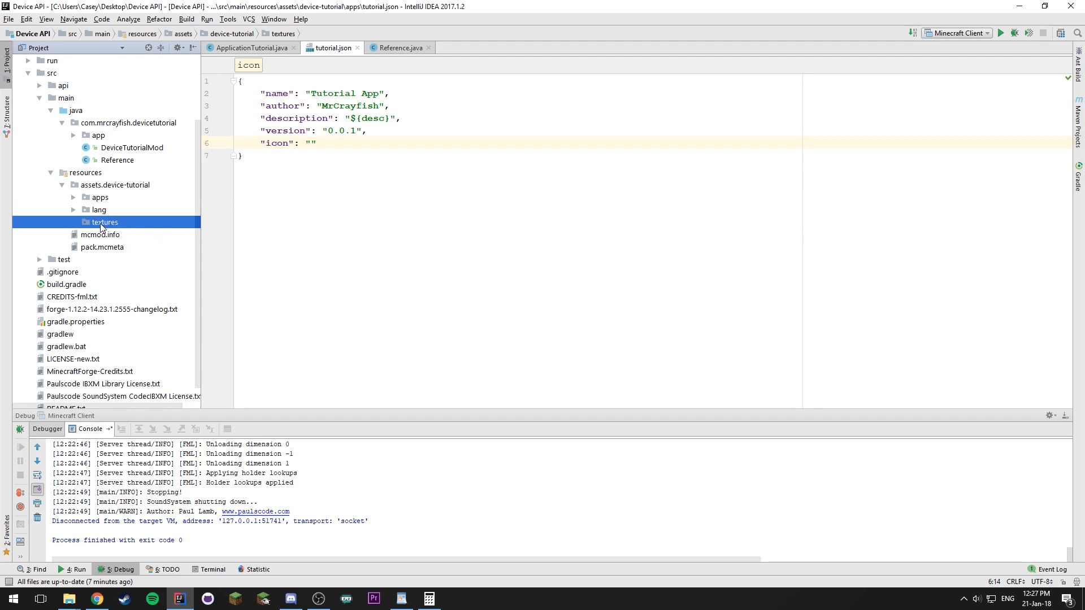
right_click(104, 222)
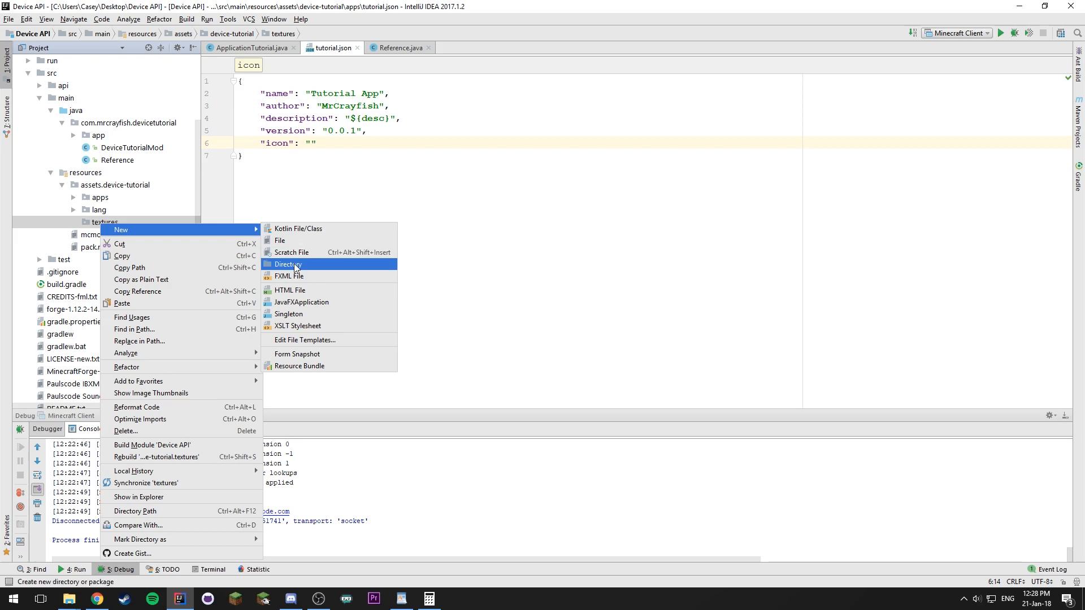
click(287, 264)
text(app)
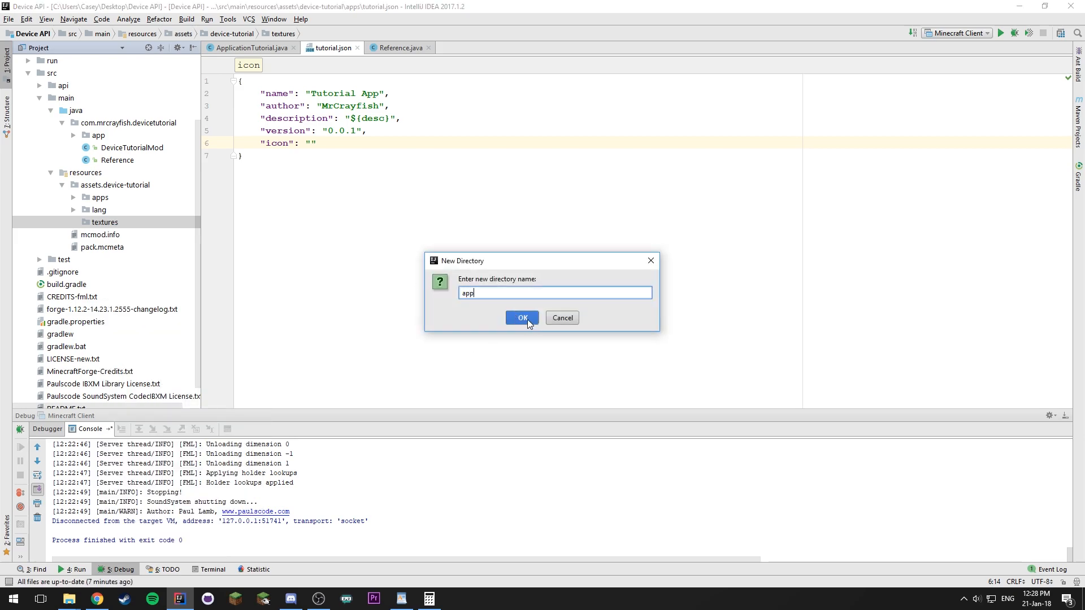
click(521, 318)
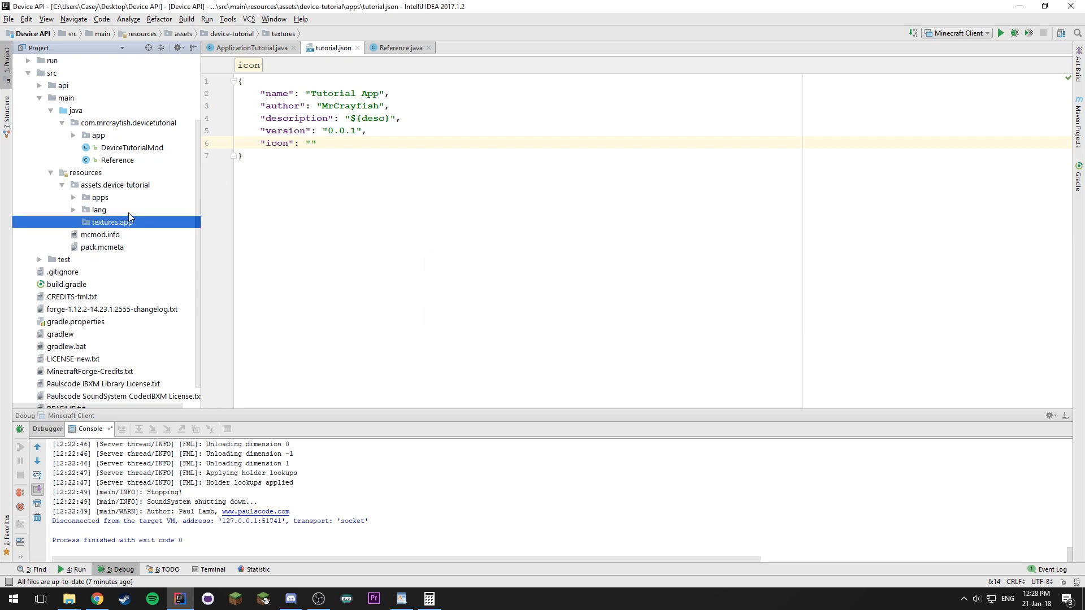
right_click(111, 221)
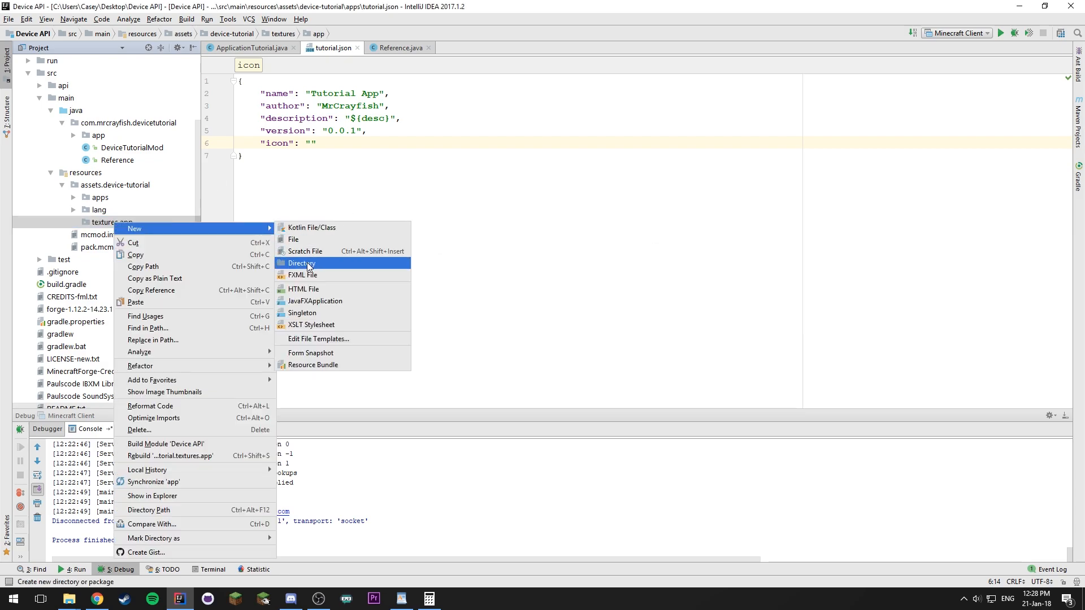
click(302, 263)
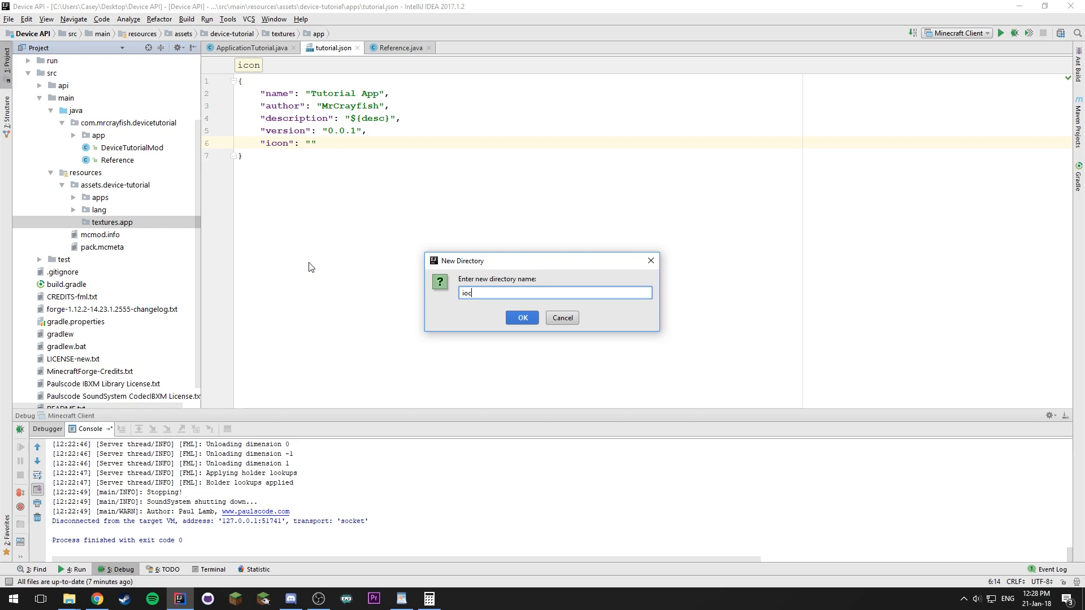
click(521, 318)
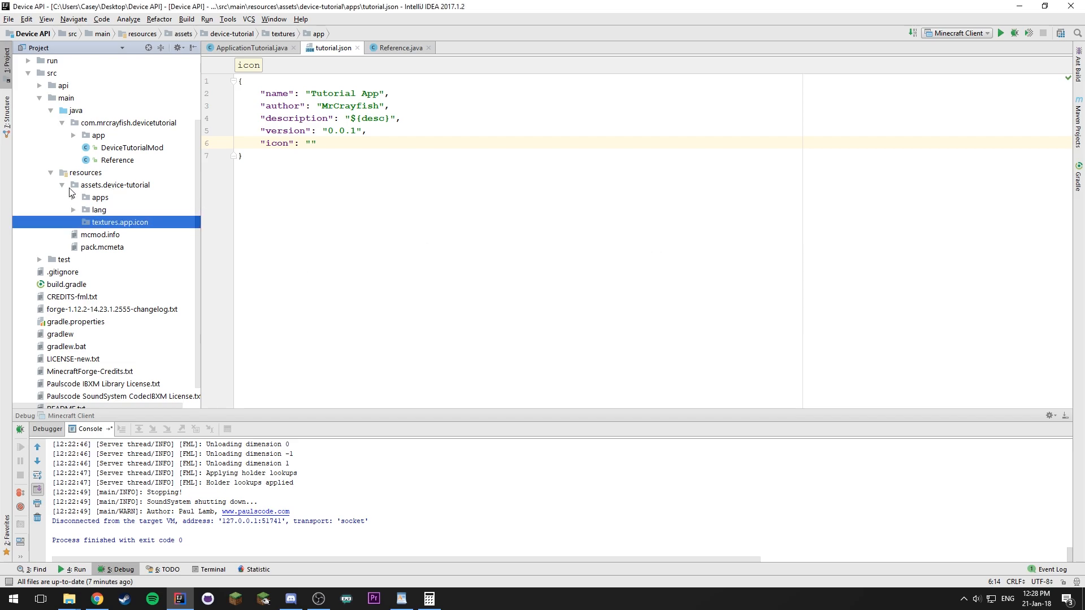
mouse_move(171, 265)
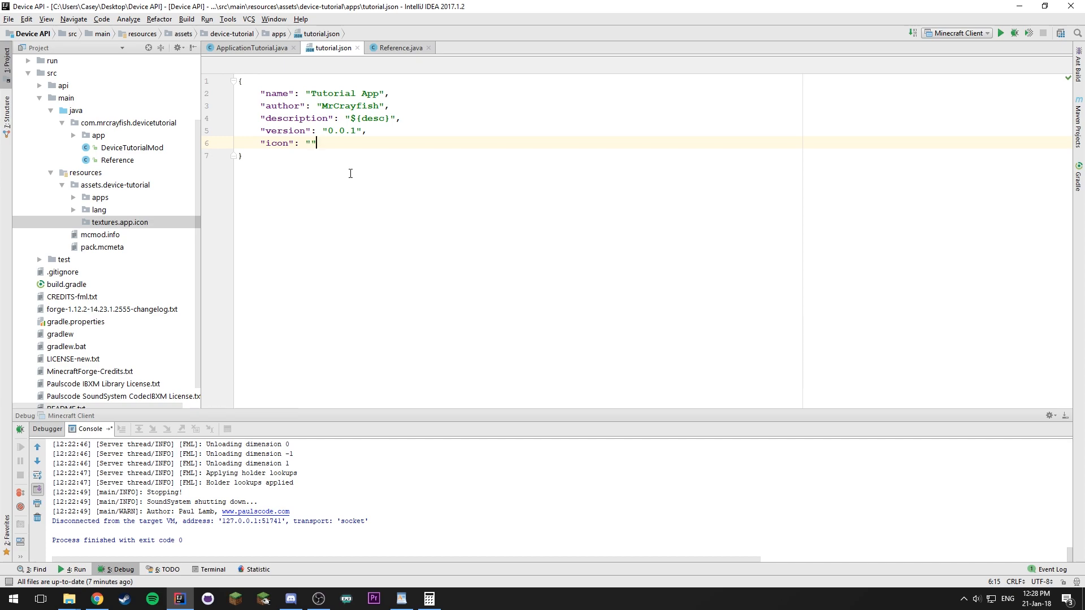
mouse_move(376, 167)
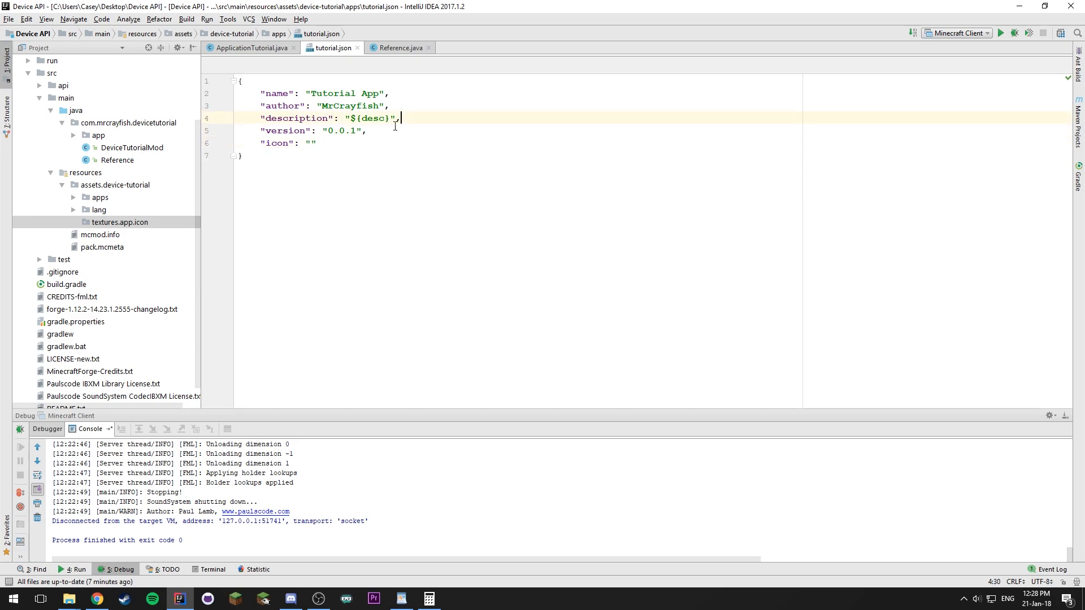
click(317, 143)
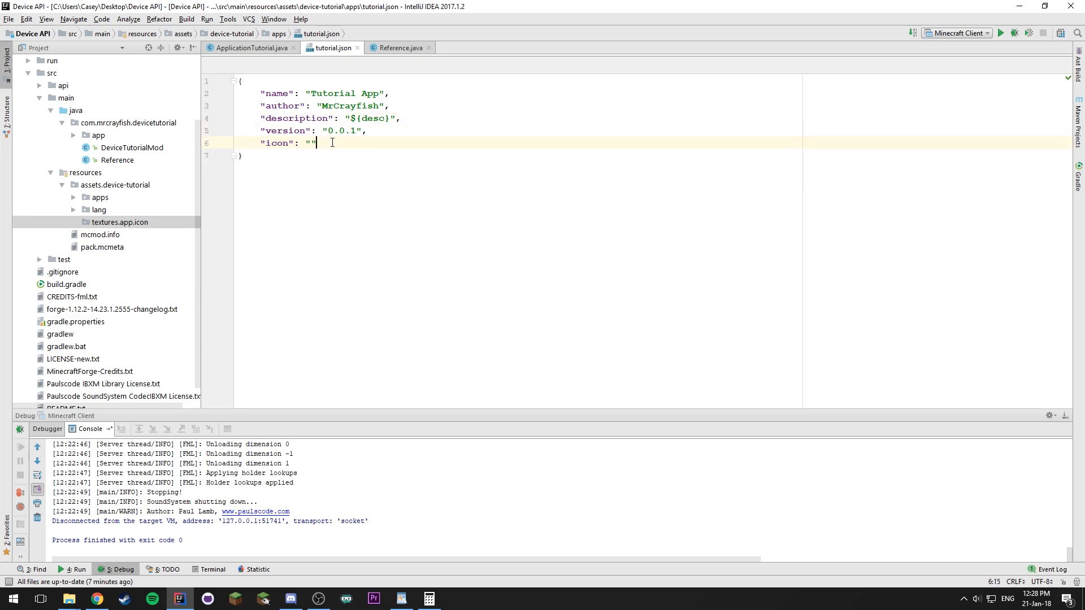
mouse_move(321, 522)
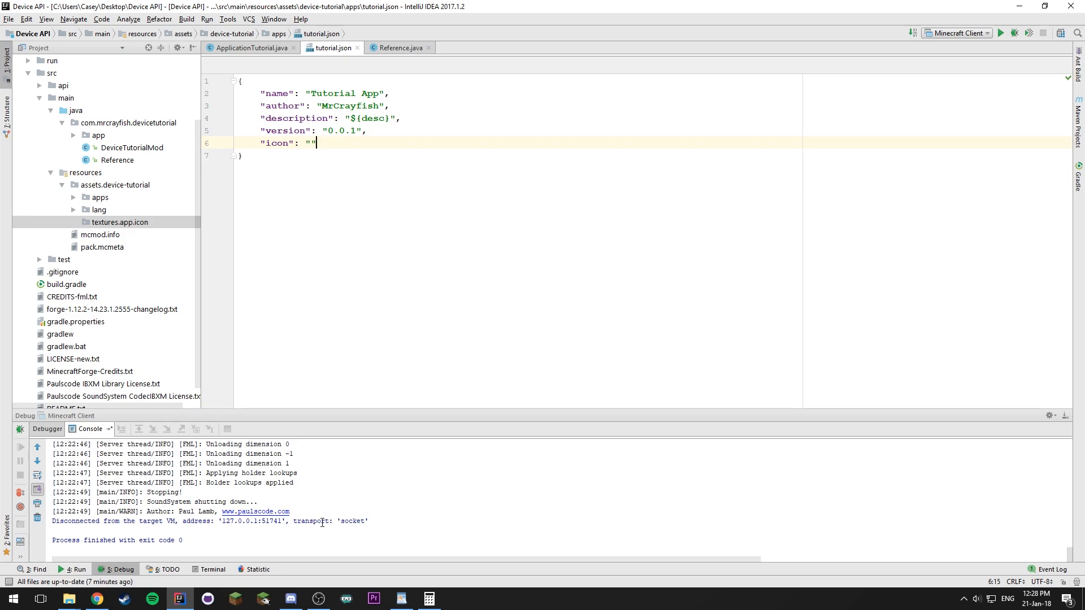
mouse_move(289, 589)
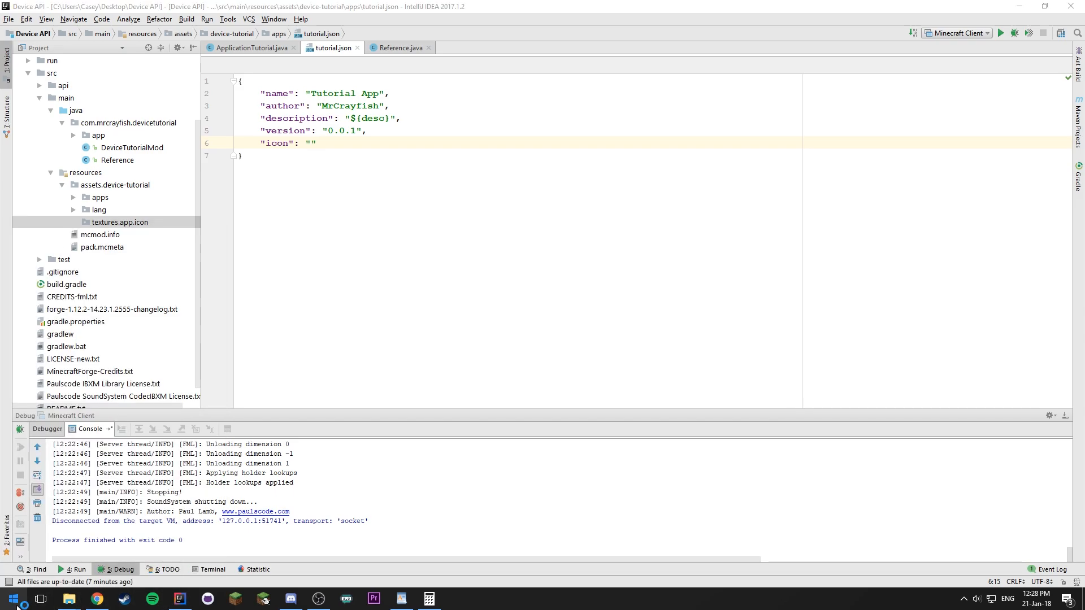
click(456, 599)
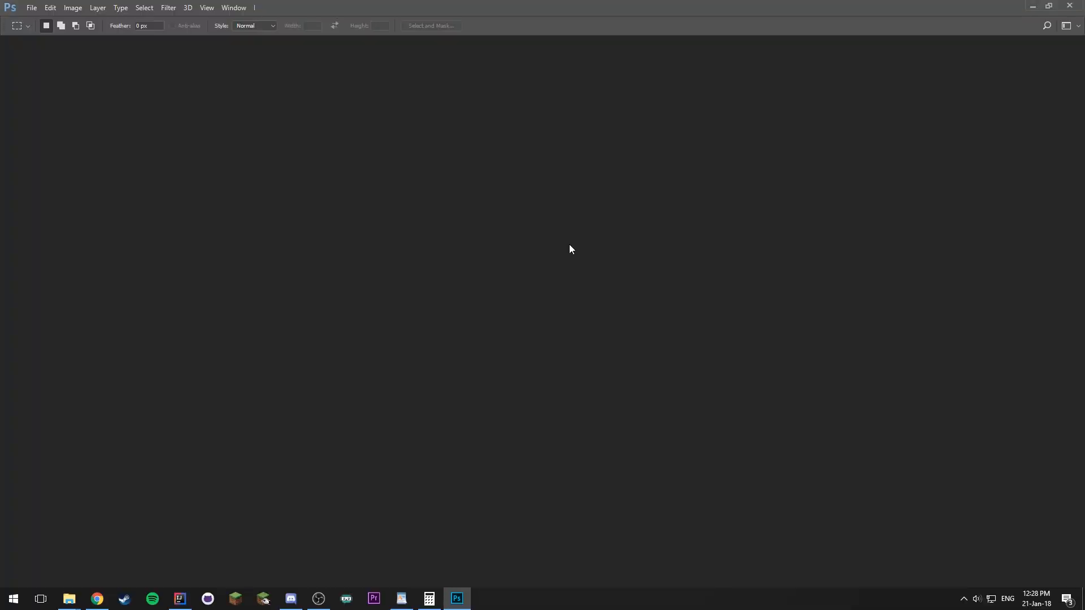
mouse_move(228, 86)
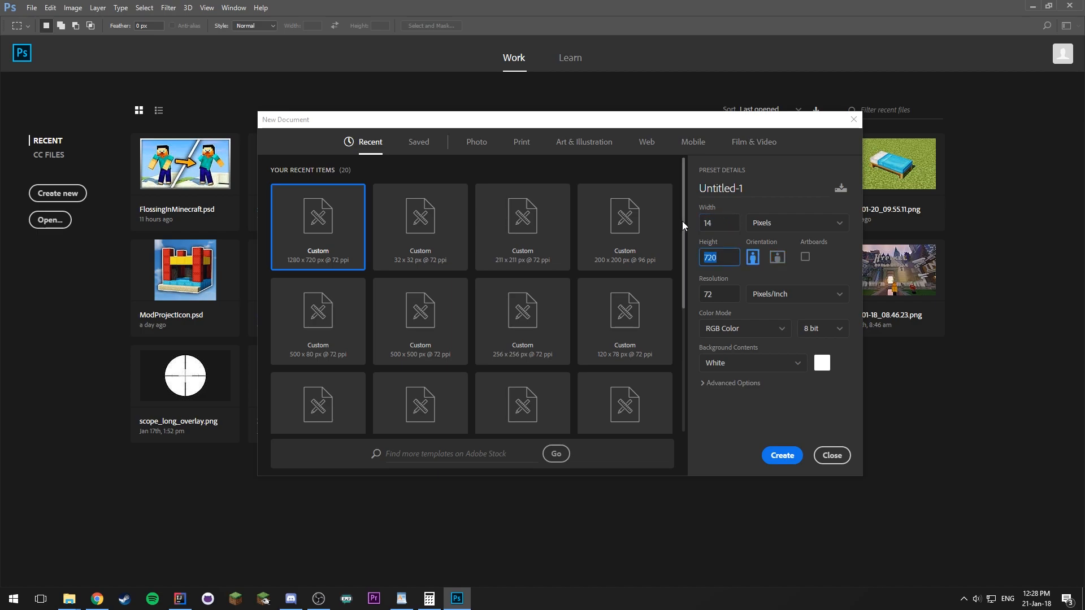
Step: Create the 14×14 px document and convert its Background into Layer 0
click(781, 455)
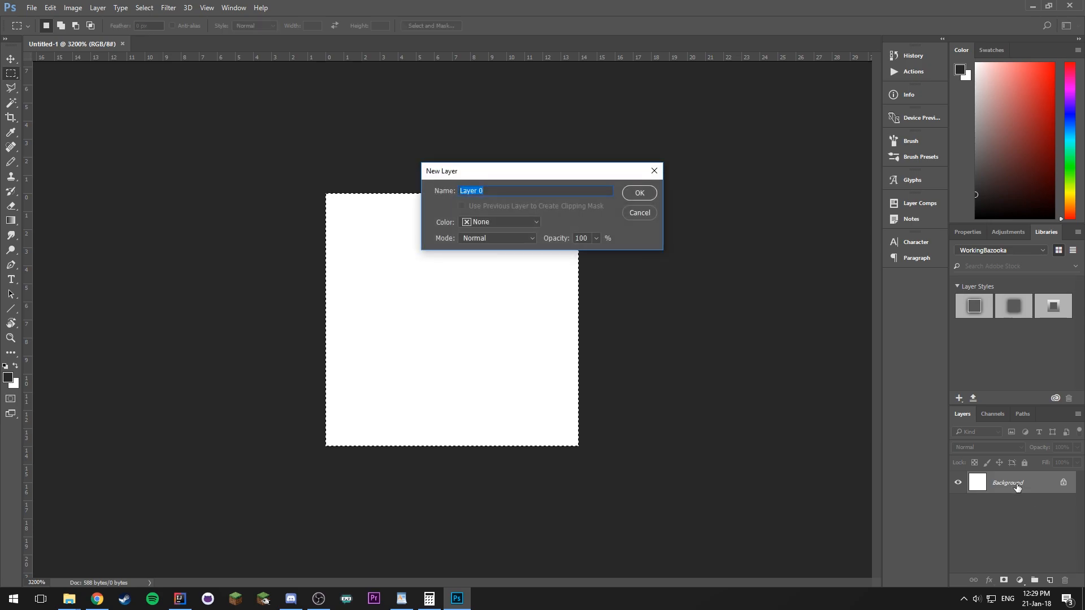
click(638, 193)
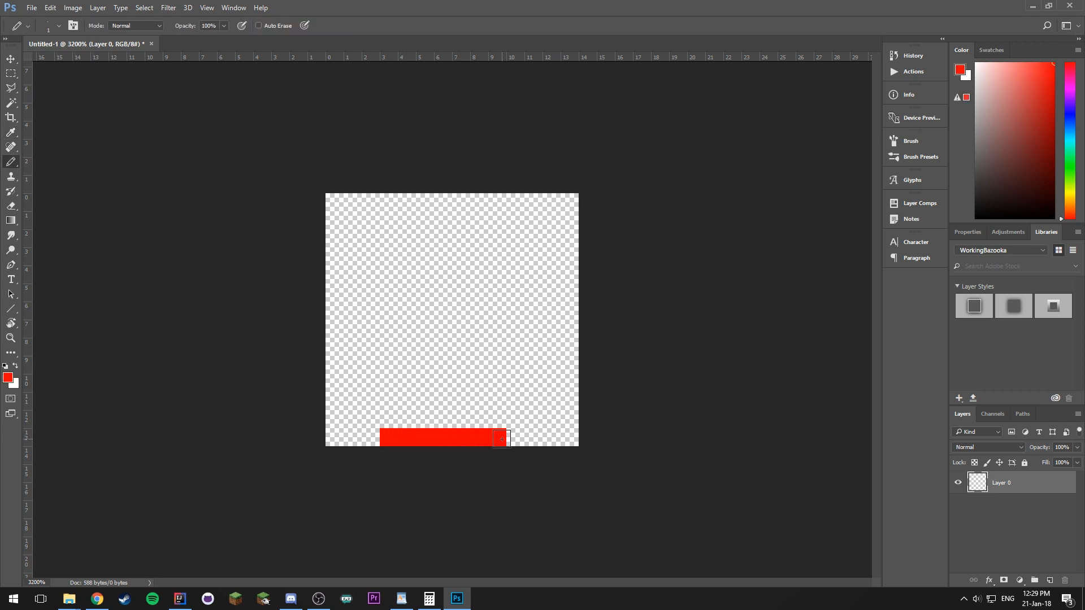
Step: Draw the red pixel outline of the circle with the Pencil
drag(502, 440, 552, 385)
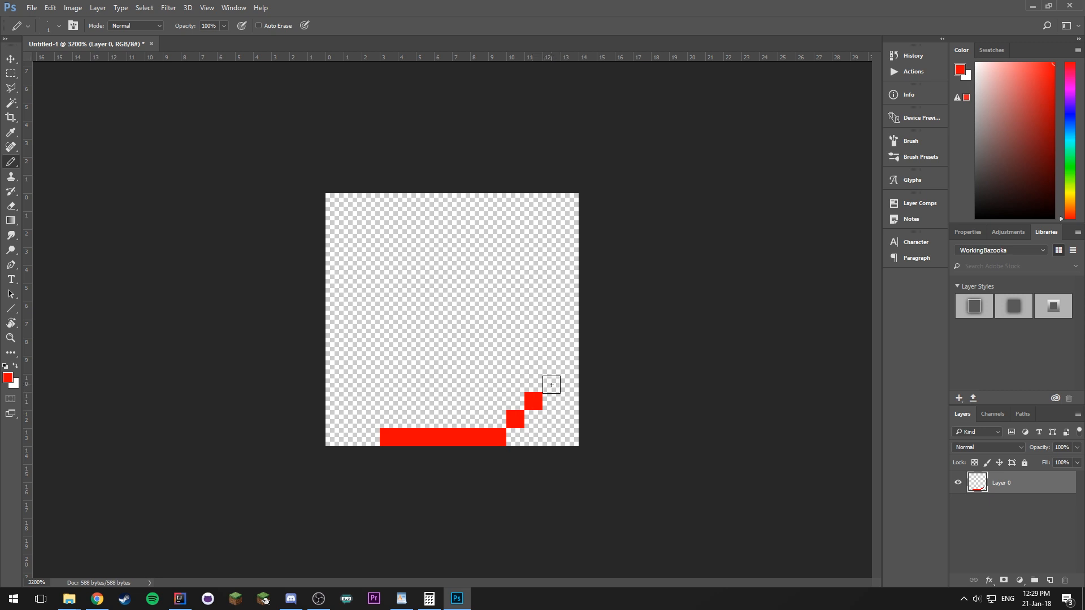
click(533, 404)
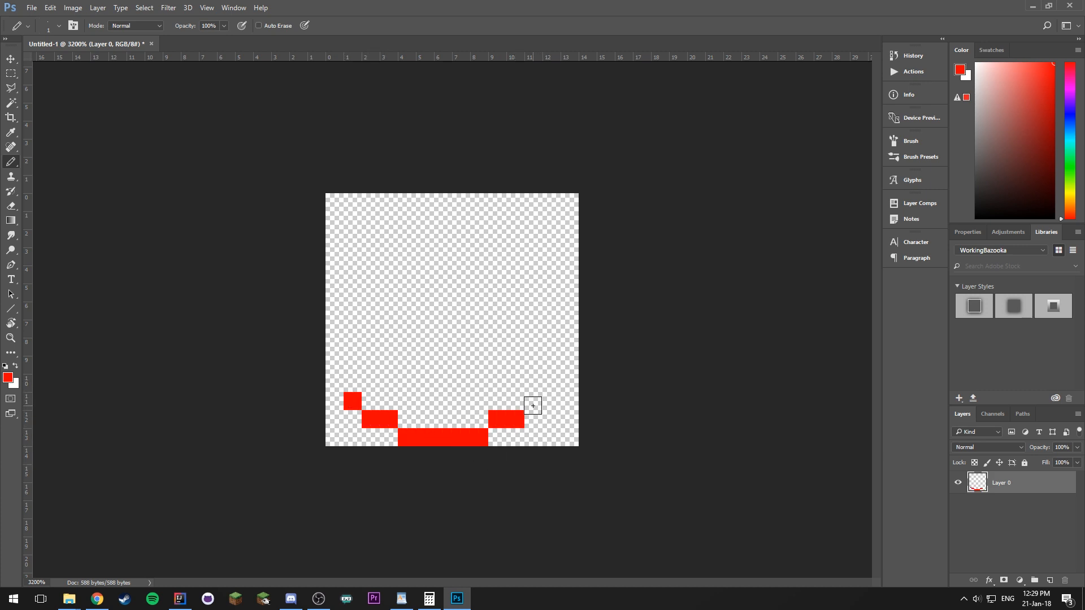
click(352, 400)
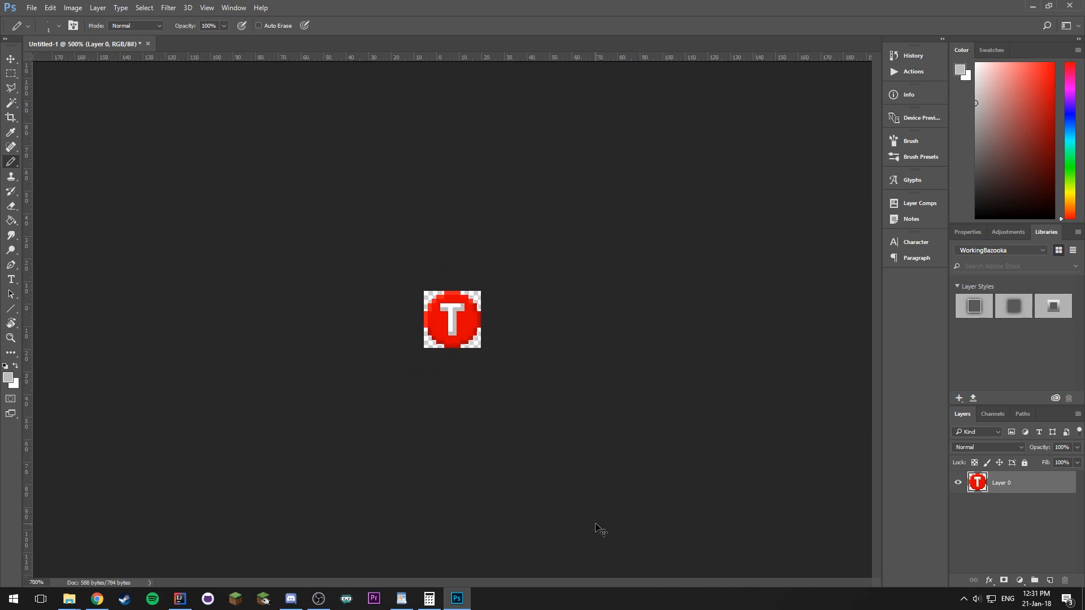
Step: Start Save As and browse to the Device API project's textures folder
click(31, 7)
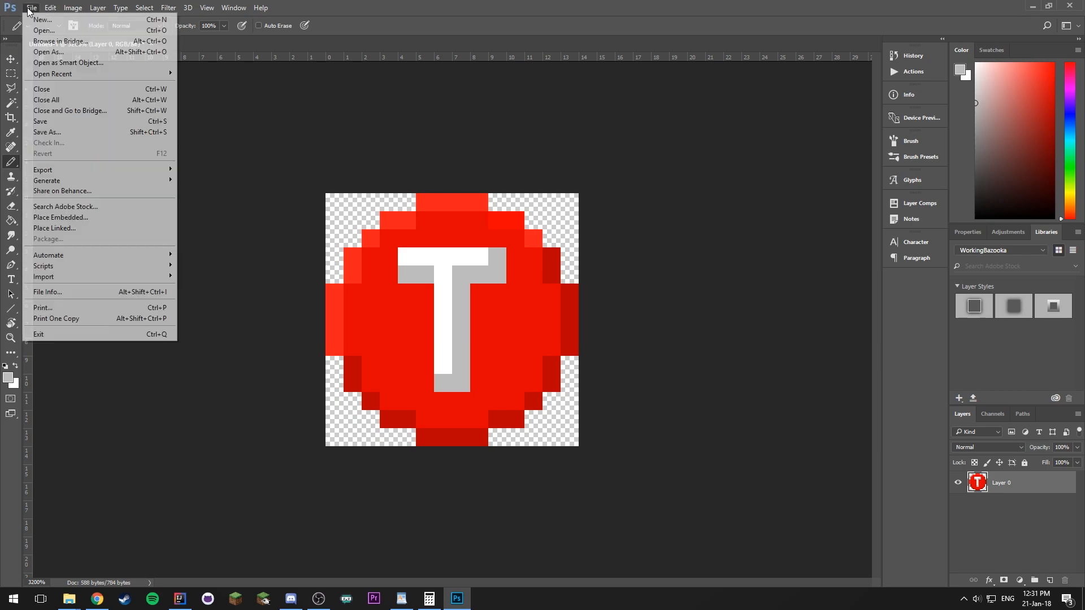
click(47, 133)
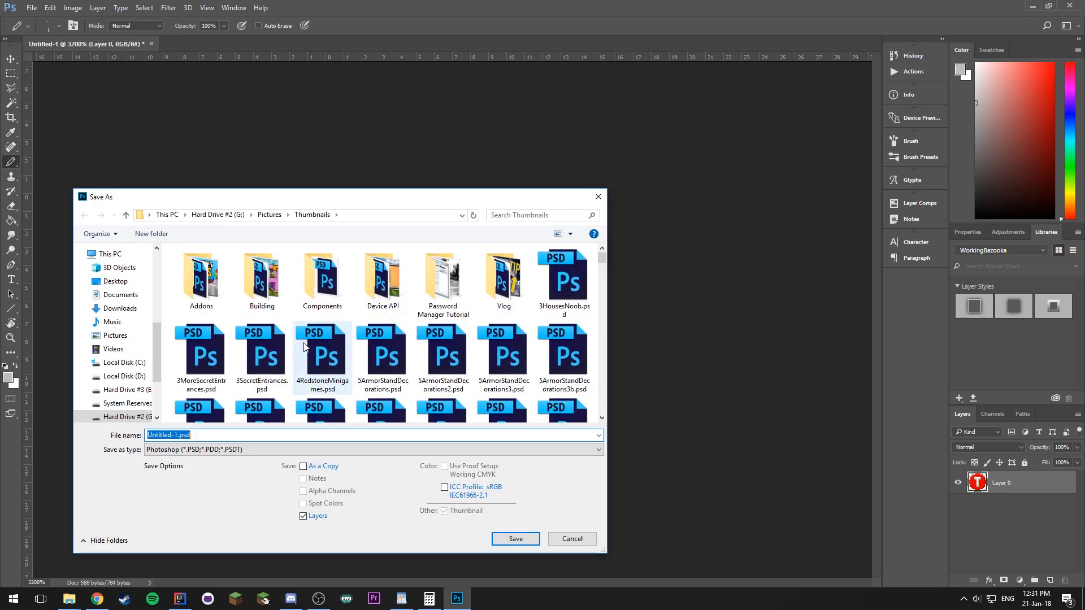
click(120, 295)
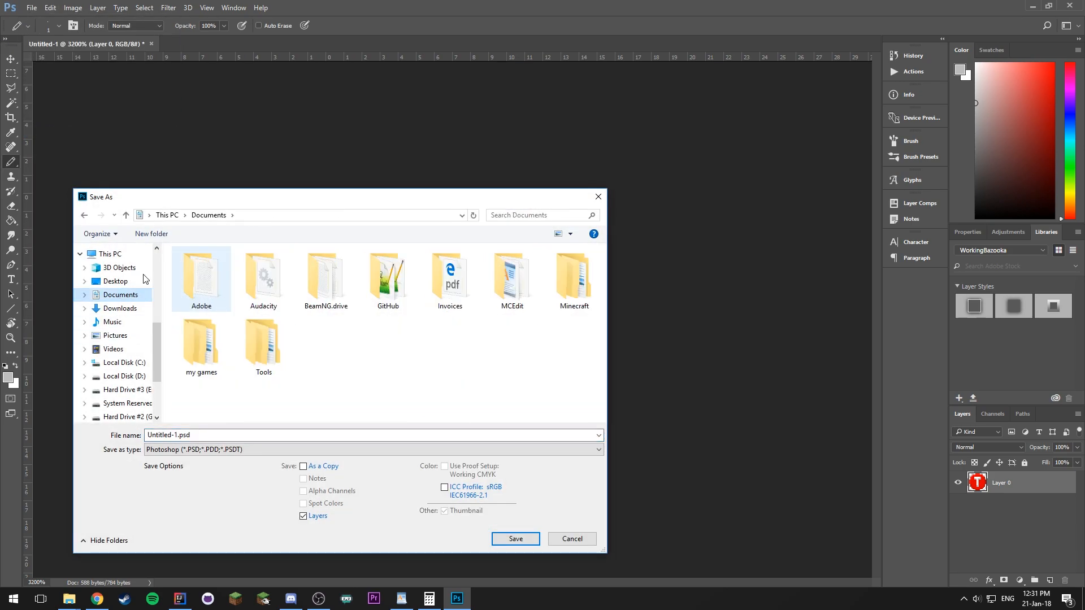
click(115, 281)
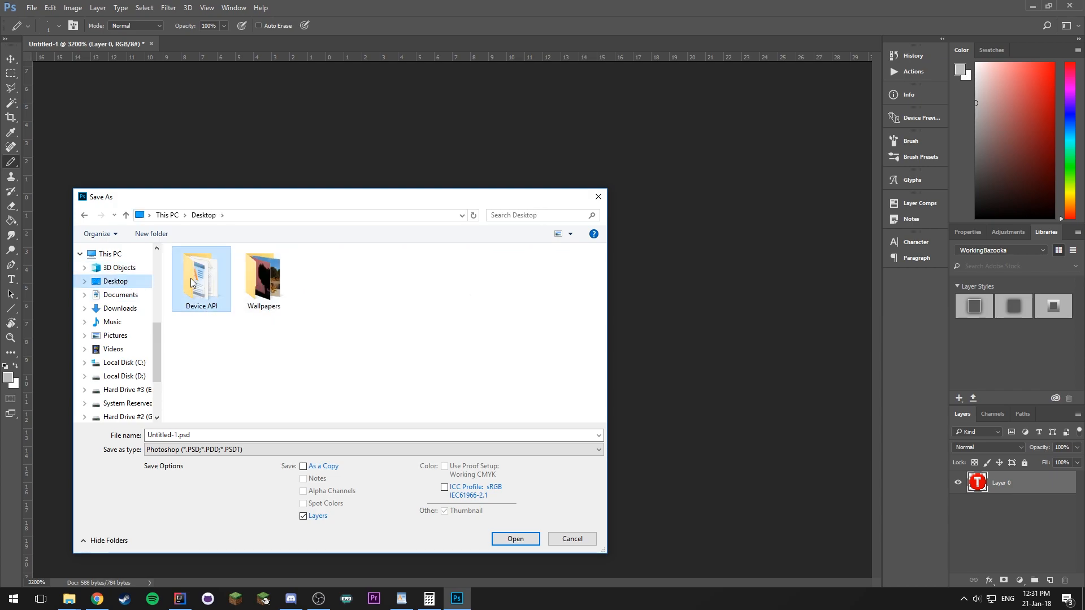
double_click(200, 273)
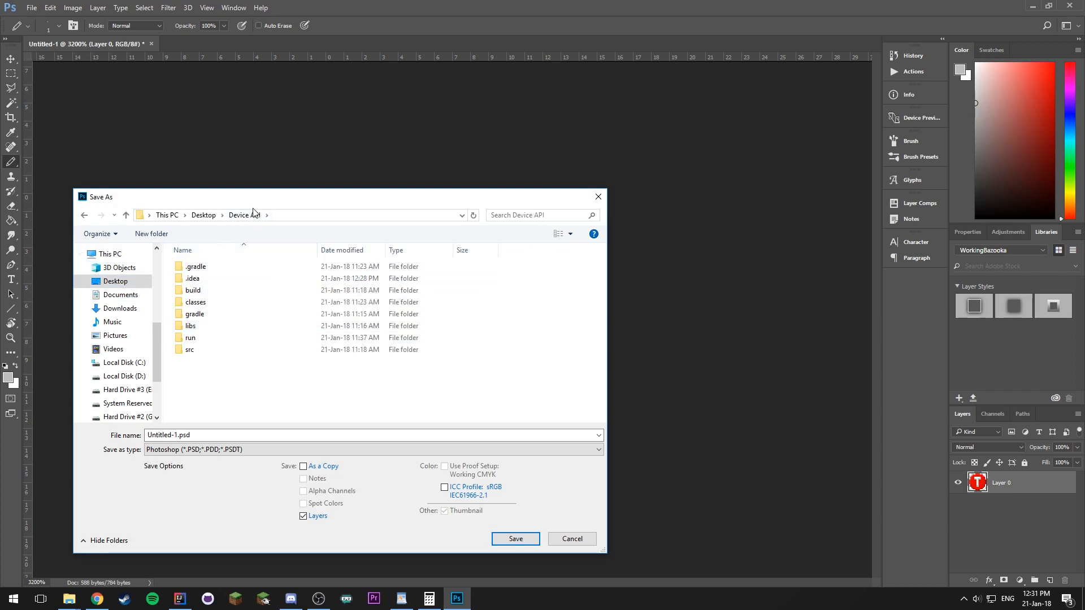
mouse_move(188, 349)
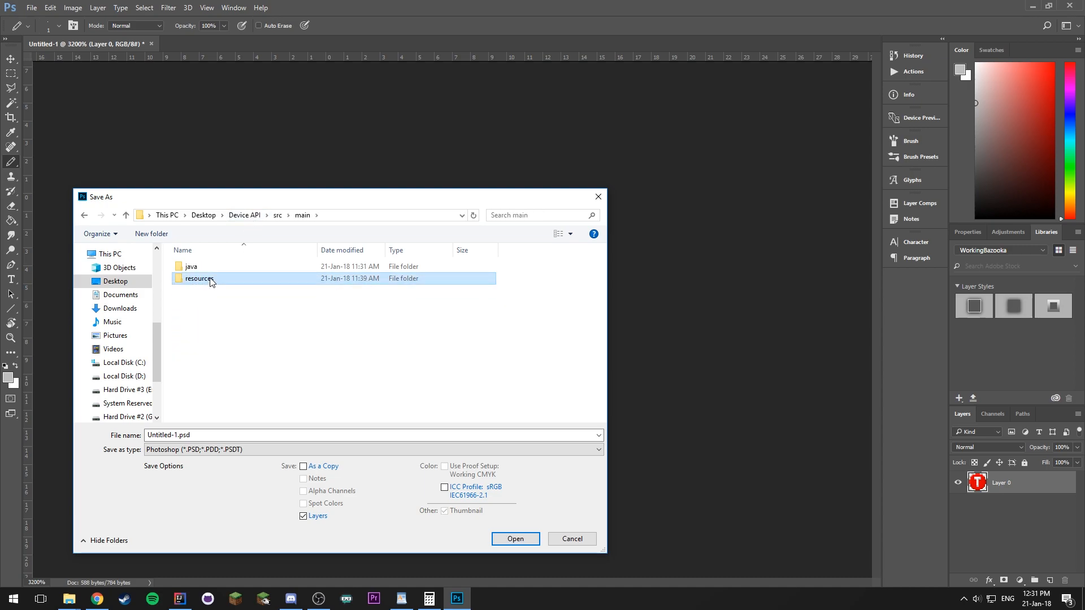
double_click(200, 278)
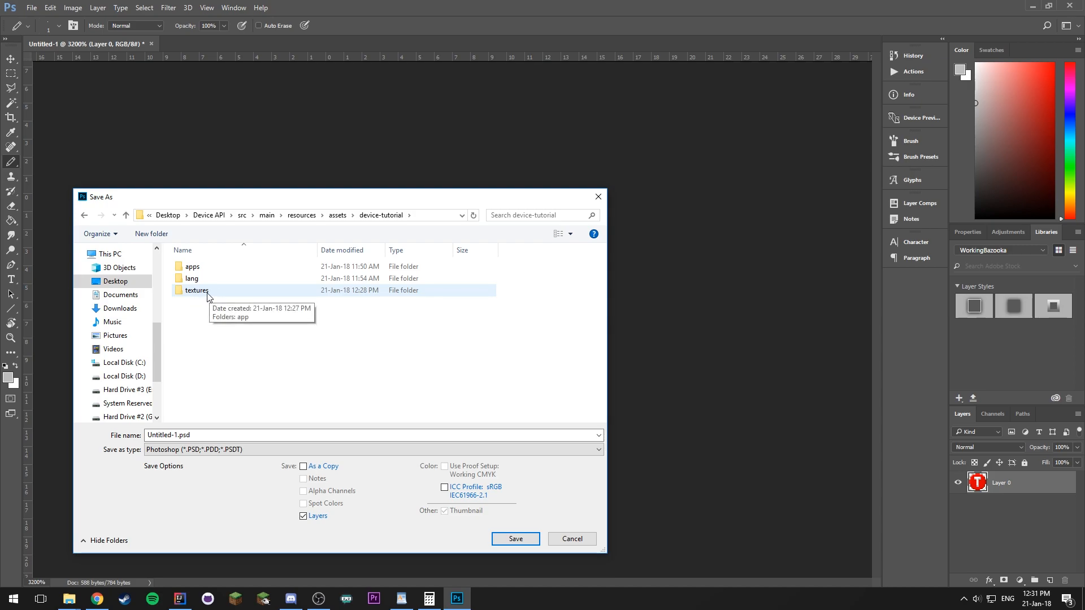
double_click(197, 290)
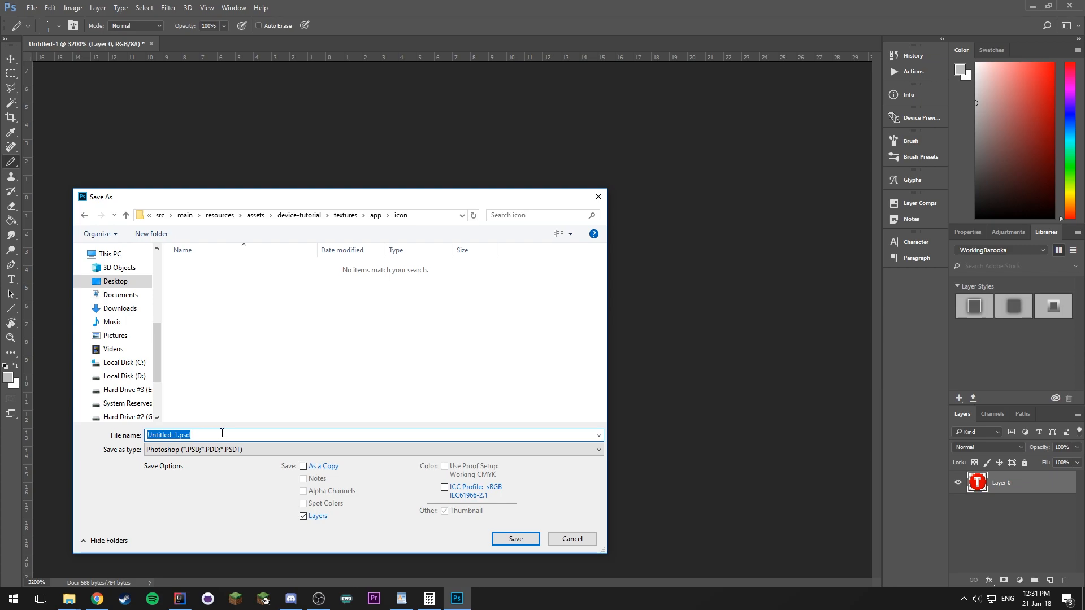
Step: Name the file tutorial and save it as a PNG
text(tutorial)
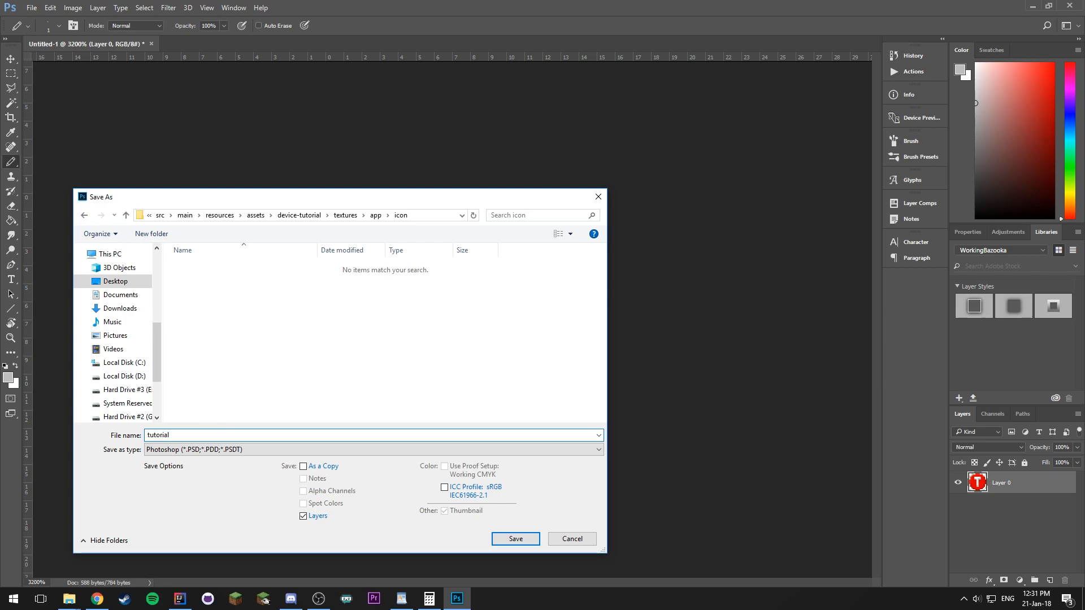
text(.)
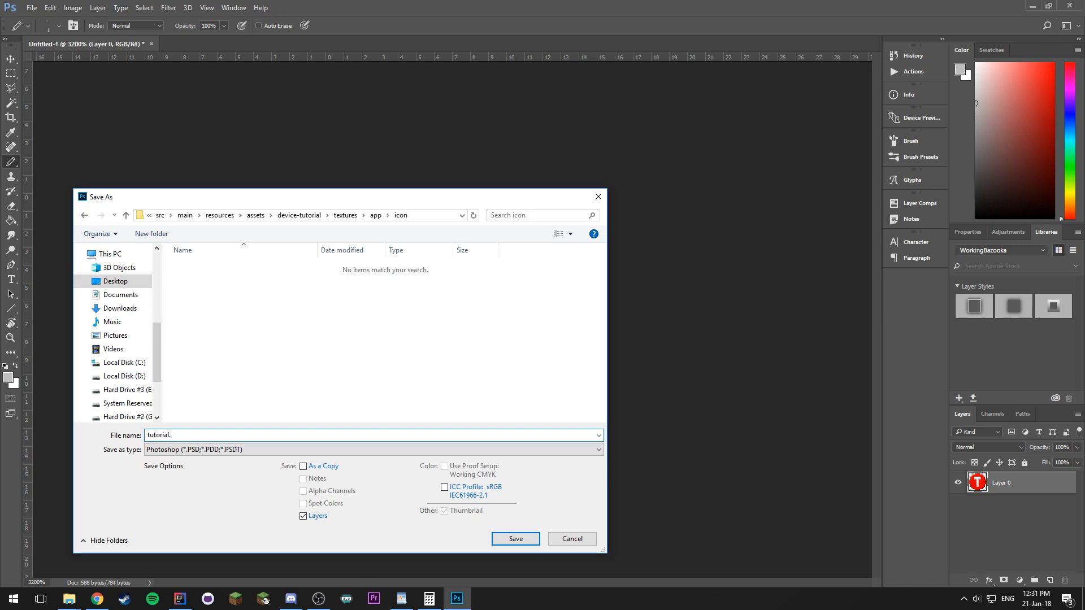
key(Backspace)
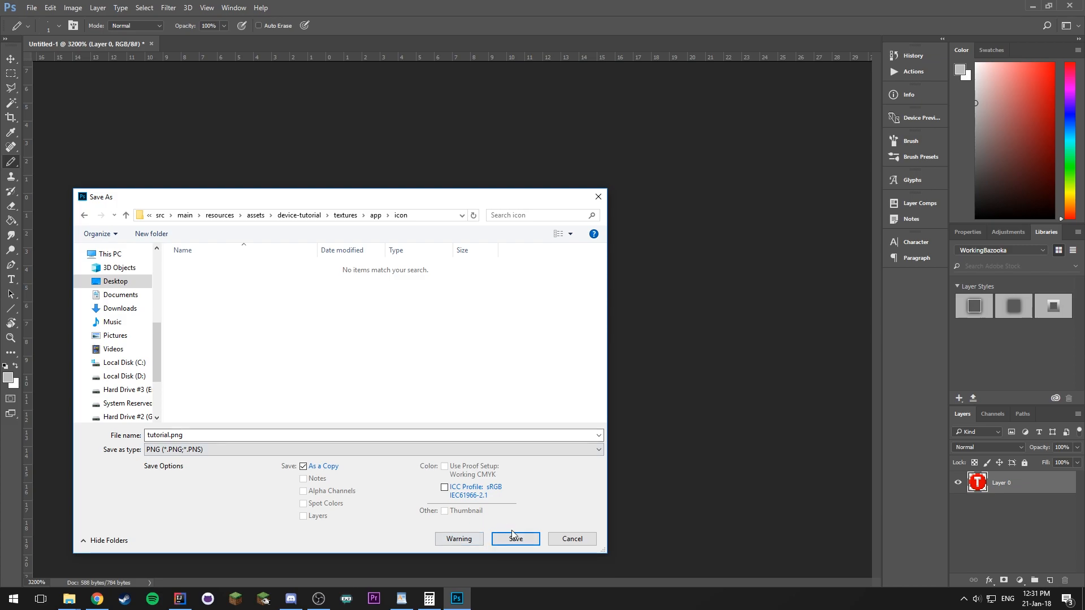
click(179, 434)
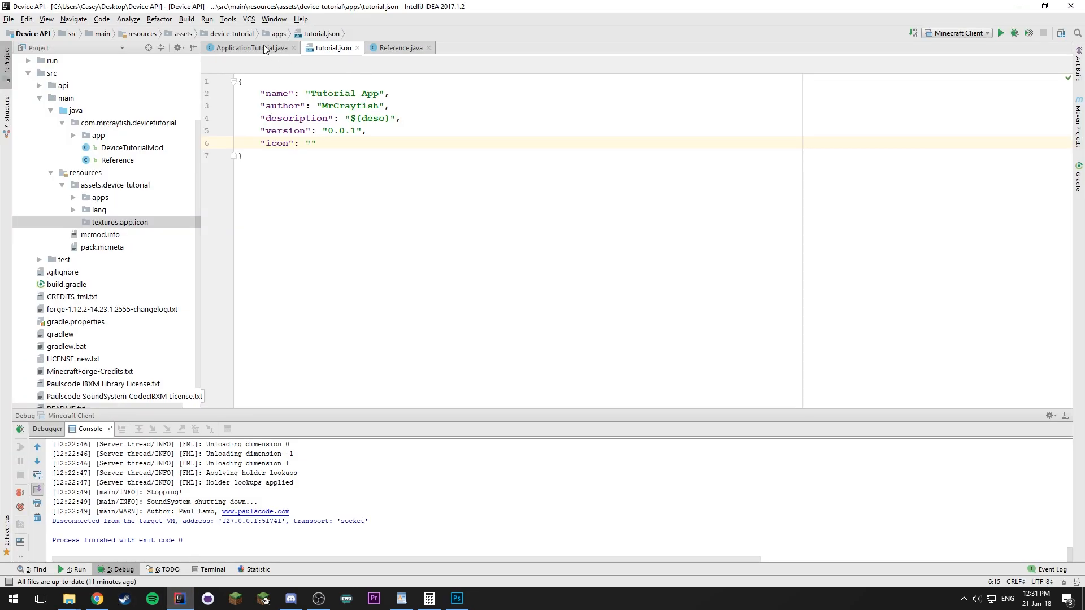
Step: Check the tutorial app id in DeviceTutorialMod, then save the icon as tutorial.png
click(250, 47)
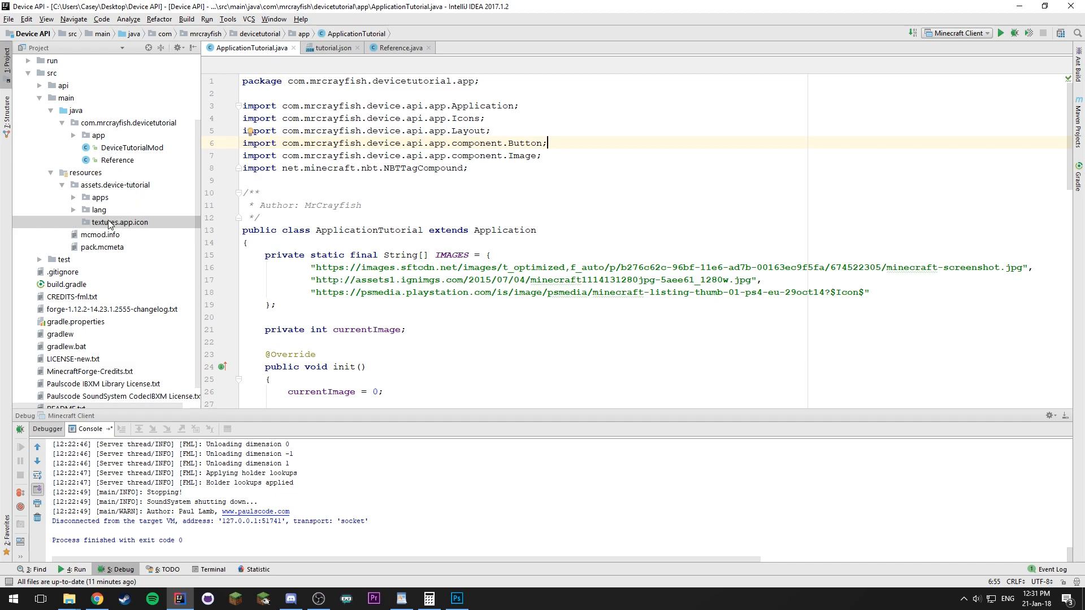
click(129, 148)
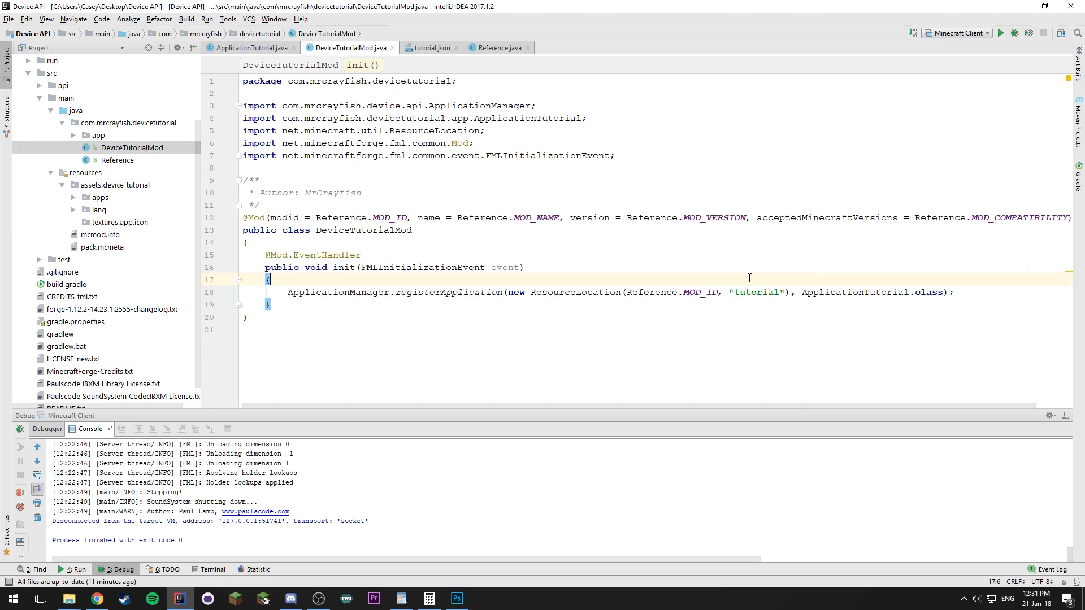
double_click(756, 292)
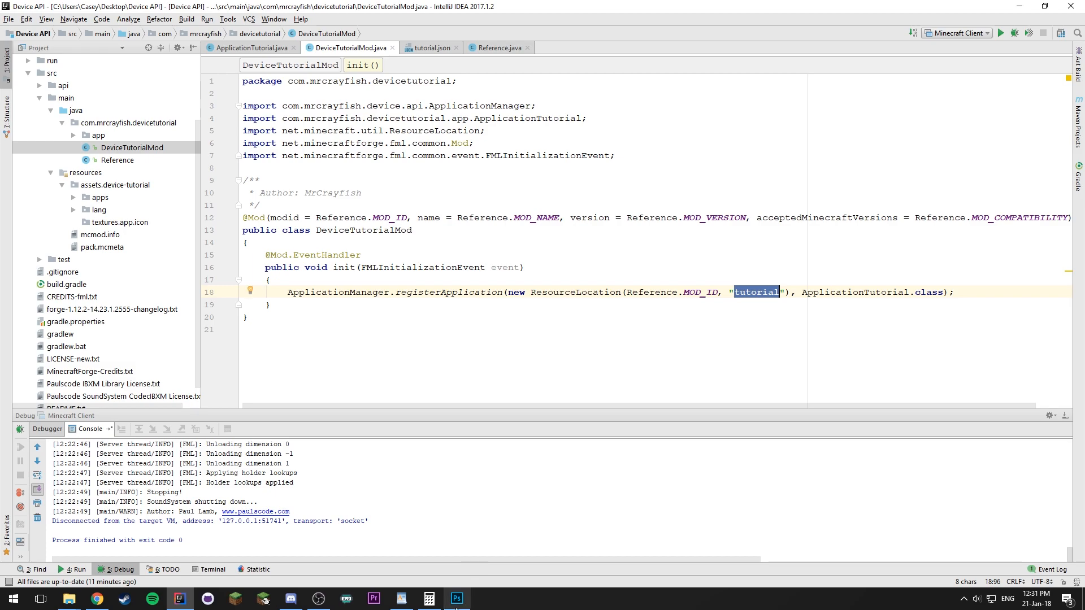
click(456, 599)
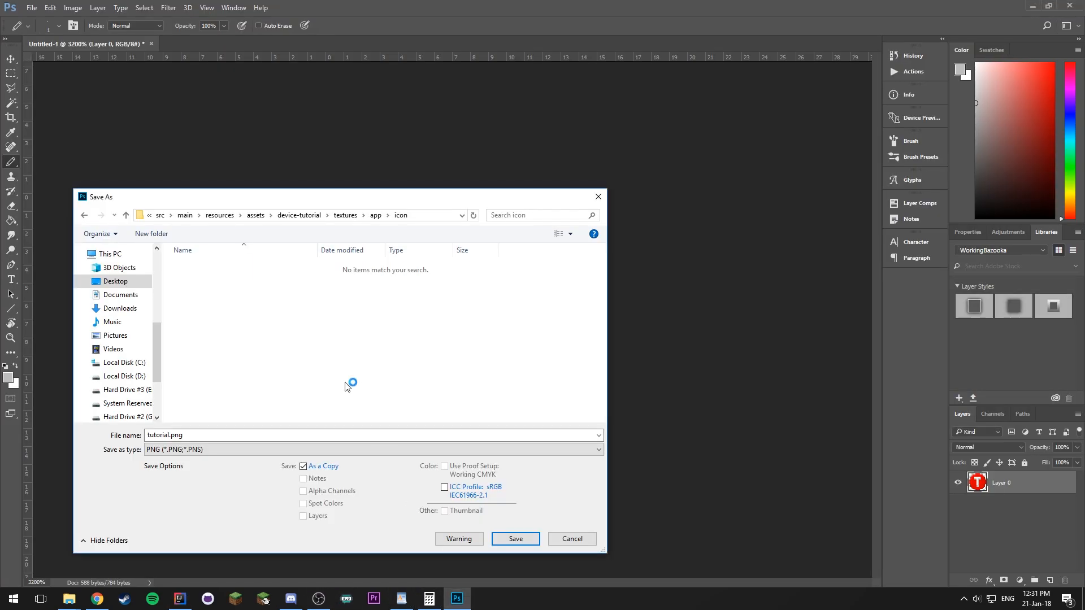
click(515, 539)
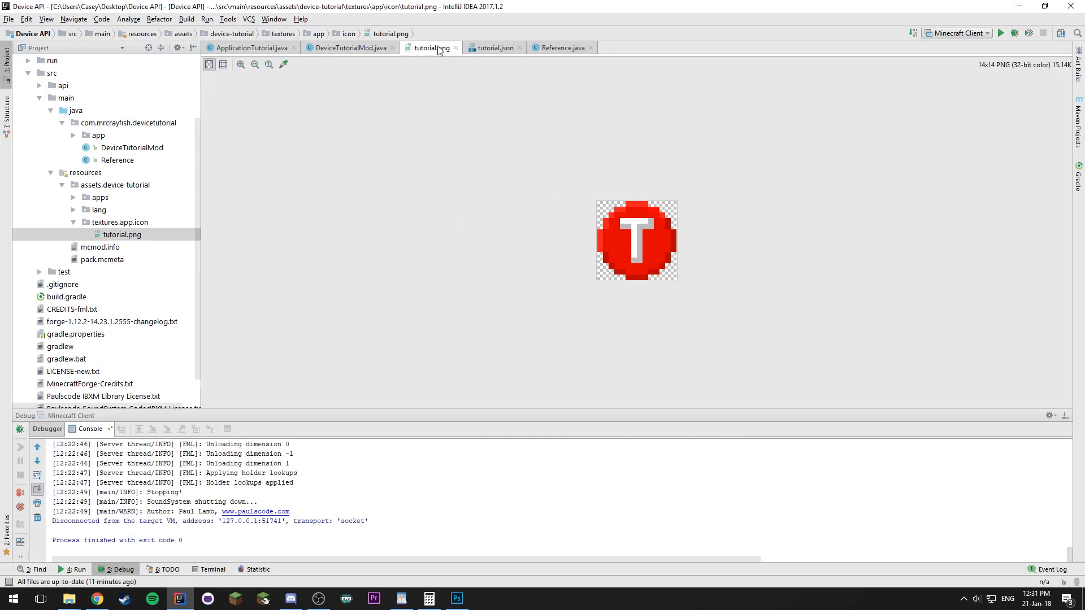
Step: In tutorial.json, type icon value "device-tutorial:textures/app/icon/tutorial.png"
click(349, 47)
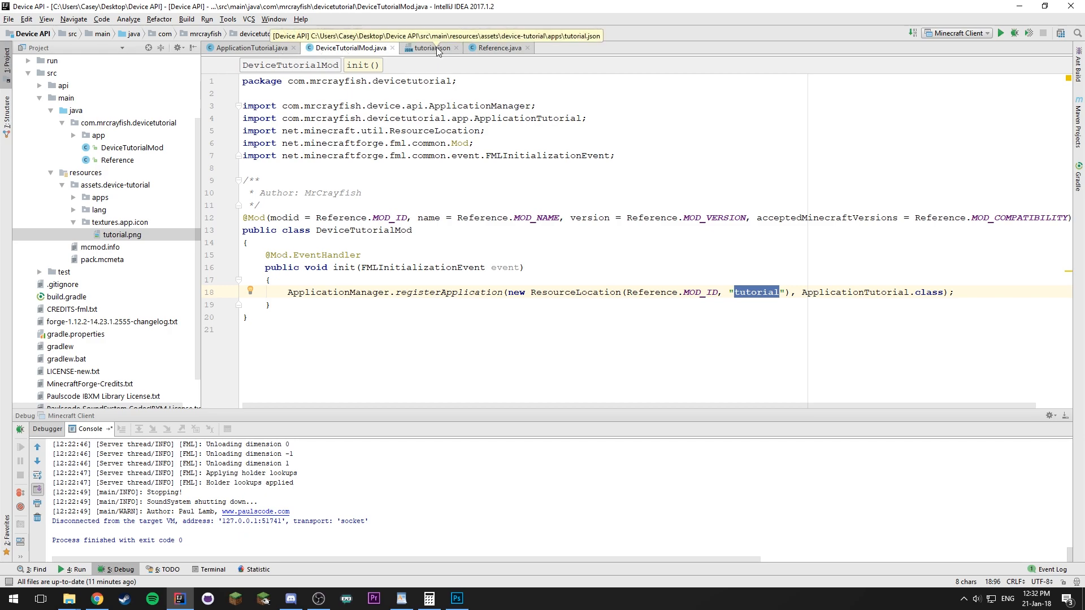
click(429, 47)
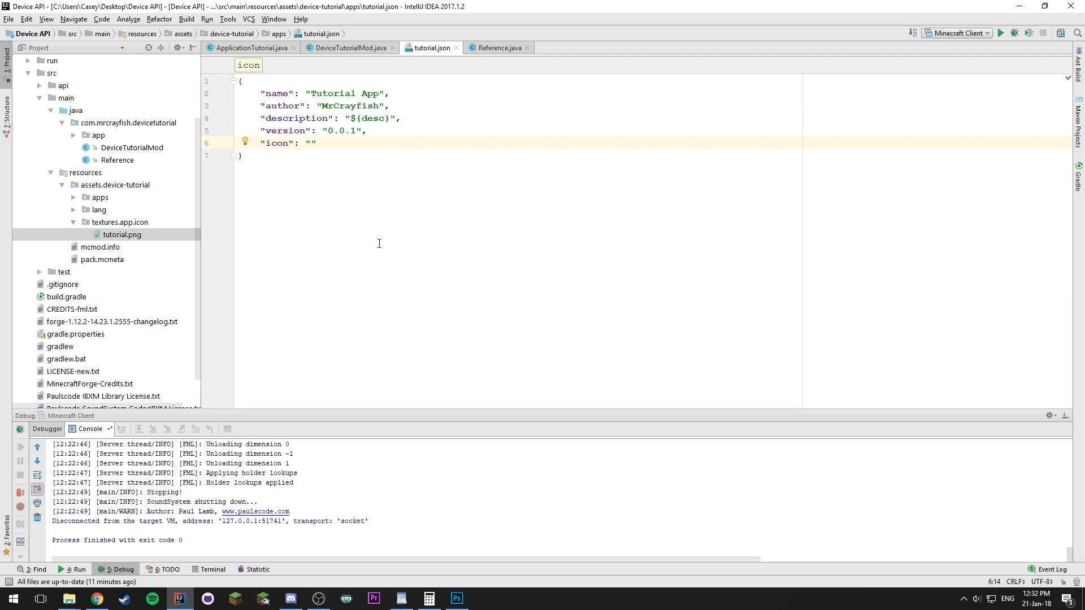
text(device-tut)
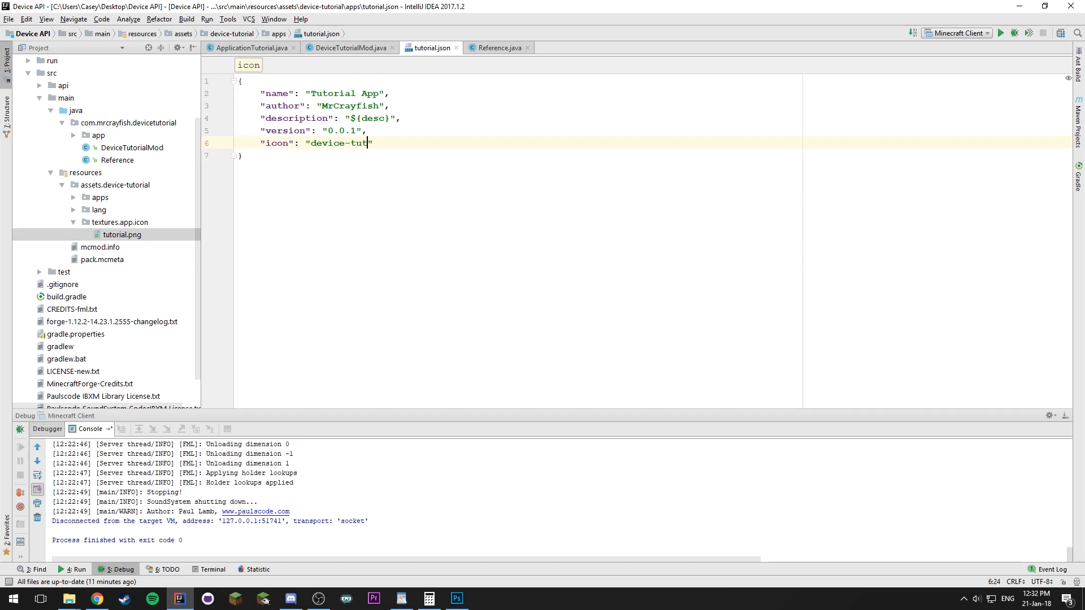
text(orial)
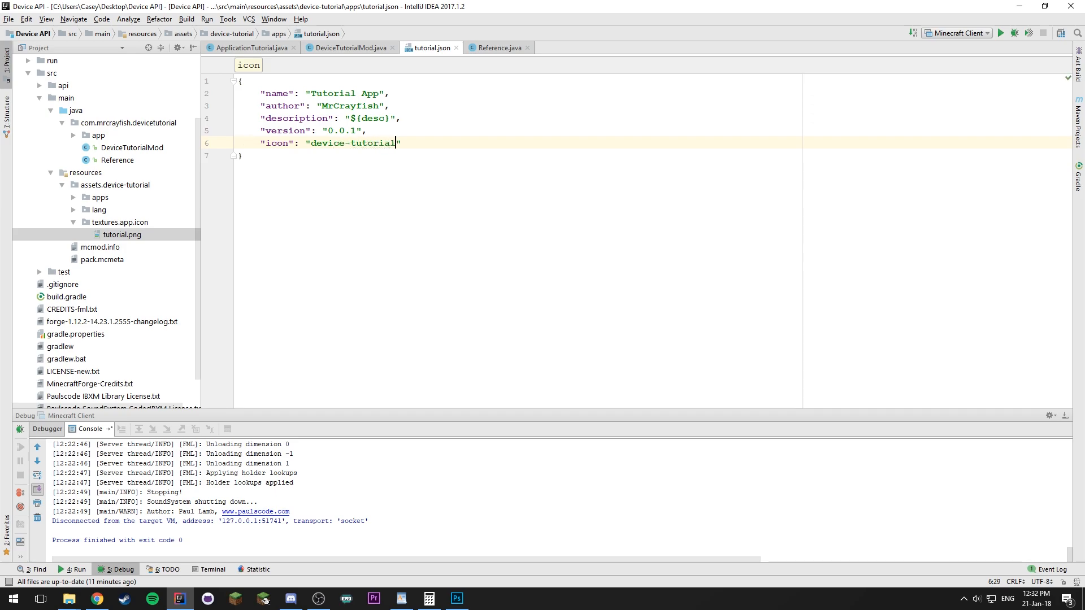
key(Backspace)
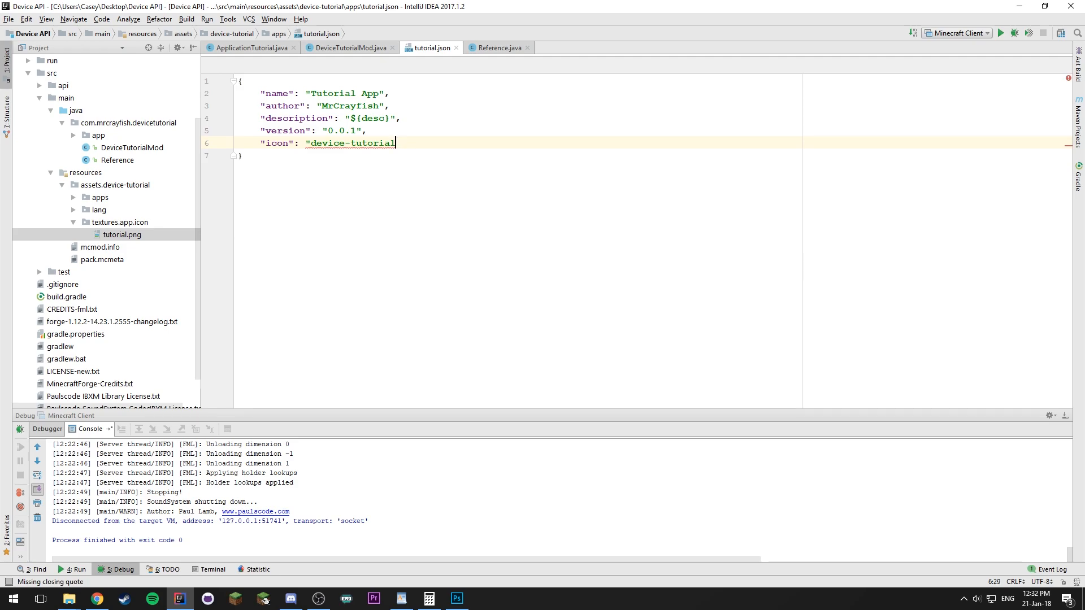
text(:")
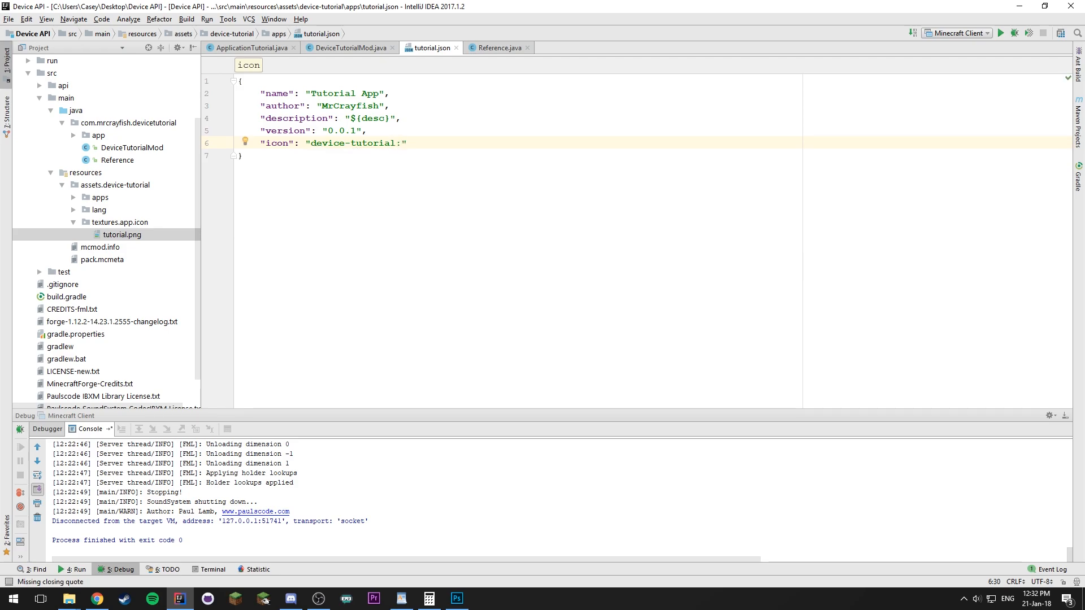
text(text)
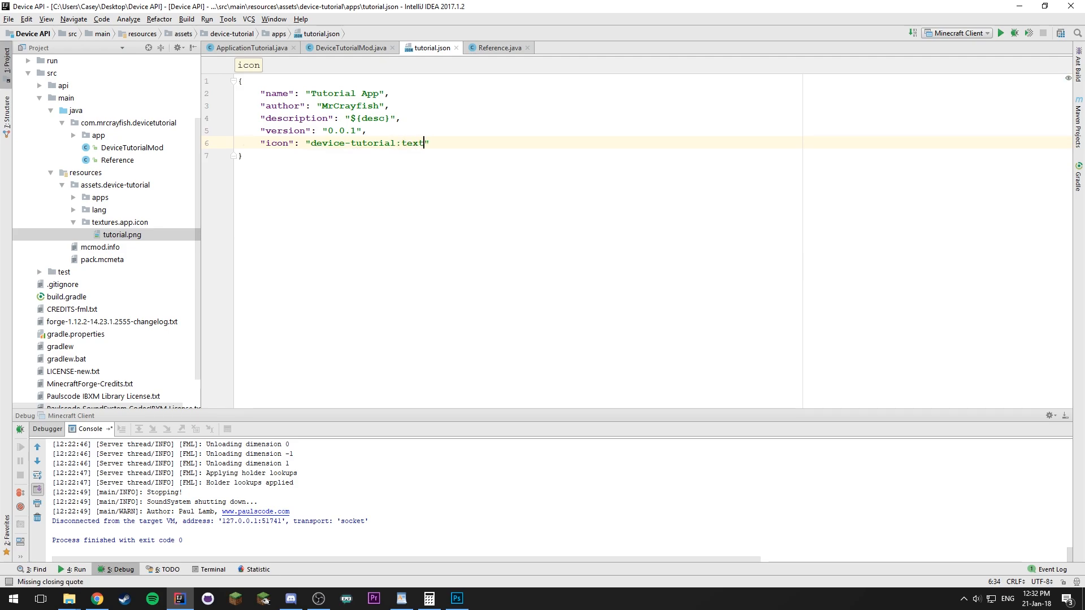
text(ures)
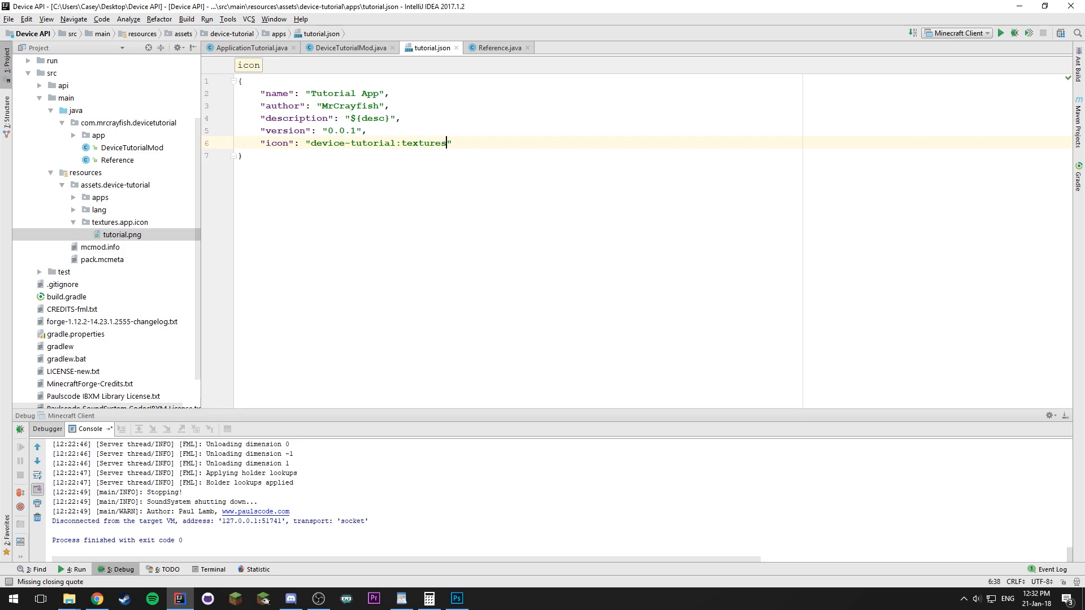
text(/app/)
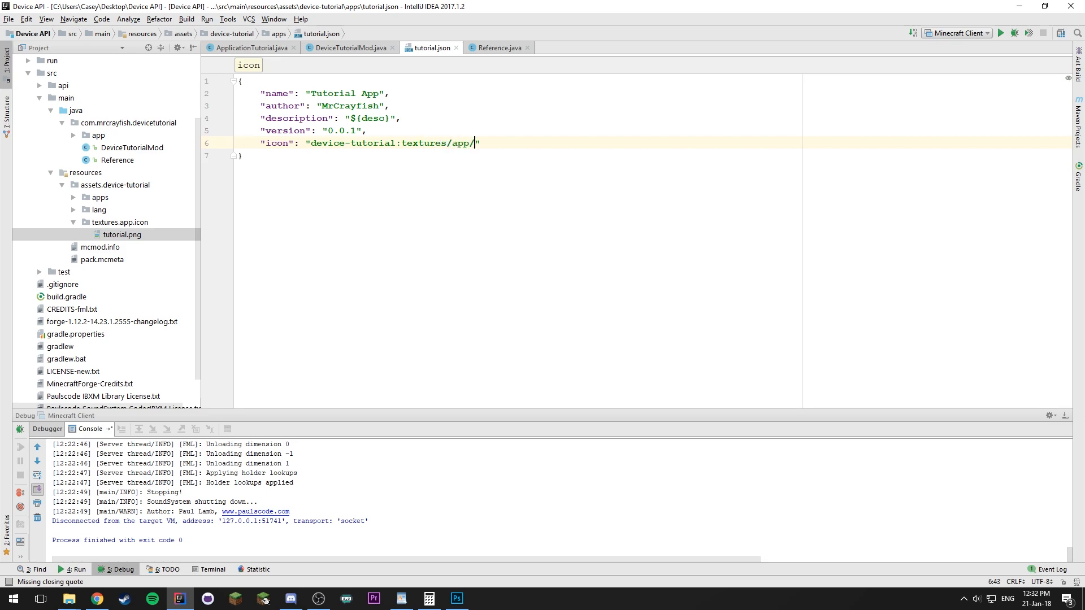
text(icon)
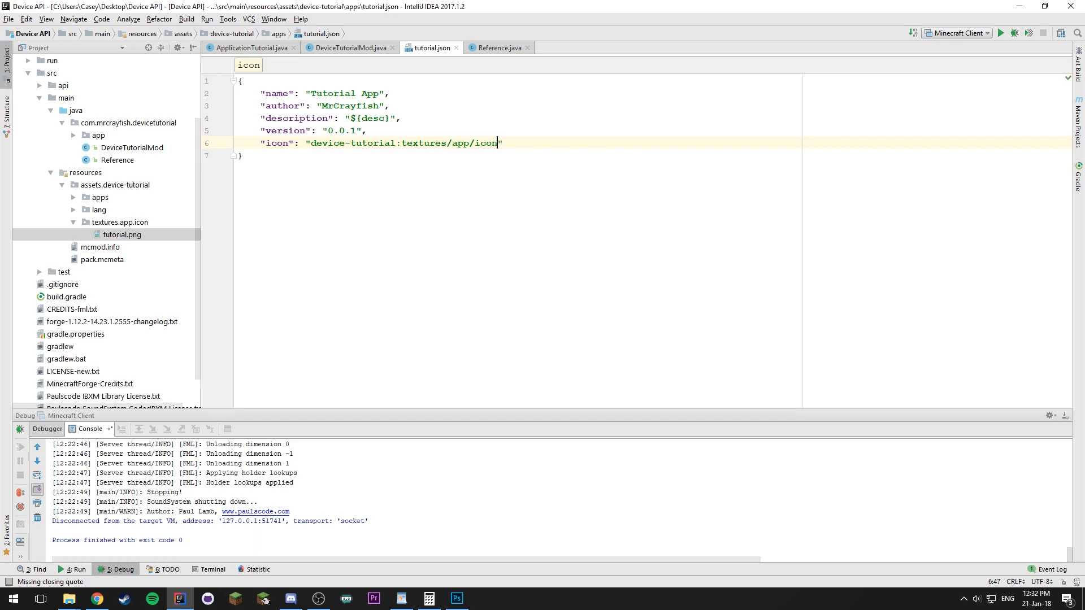
text(/tuto)
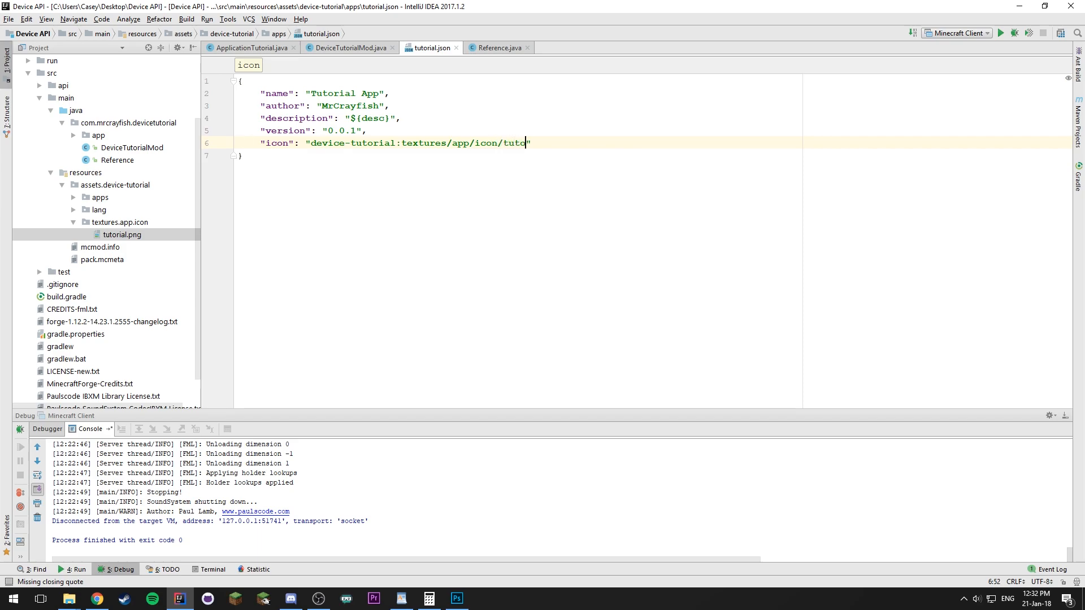
text(rial)
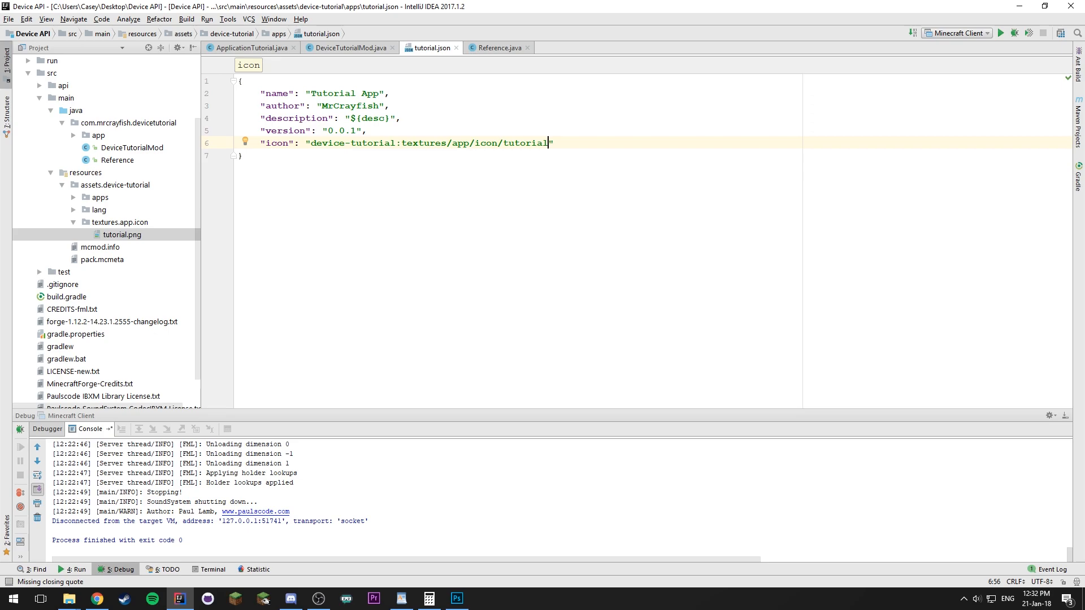
text(.png")
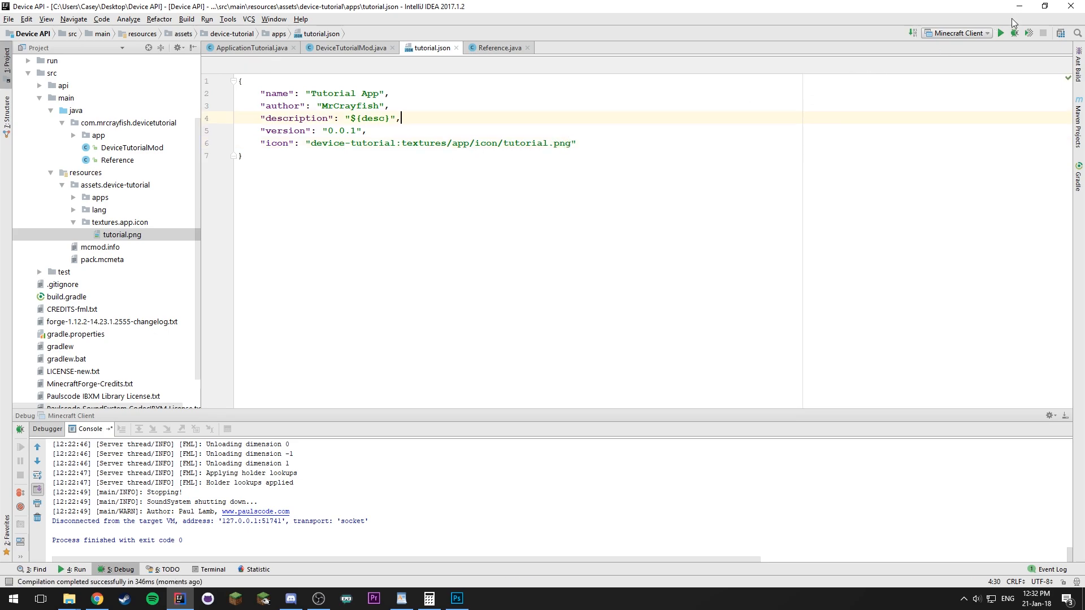
Step: Launch the Minecraft Client run configuration in debug mode
click(1014, 33)
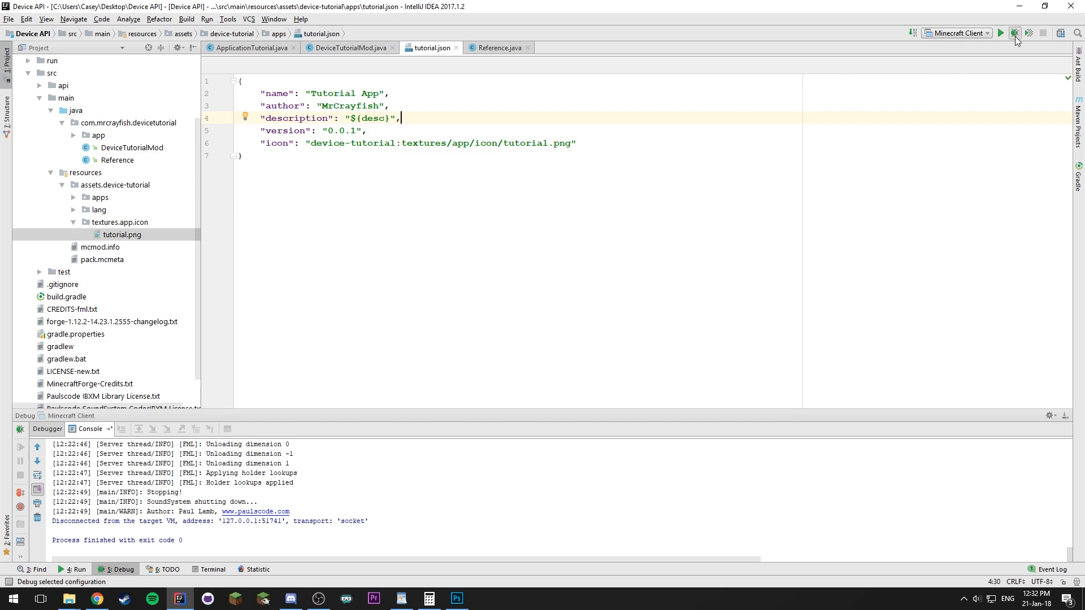
click(1015, 33)
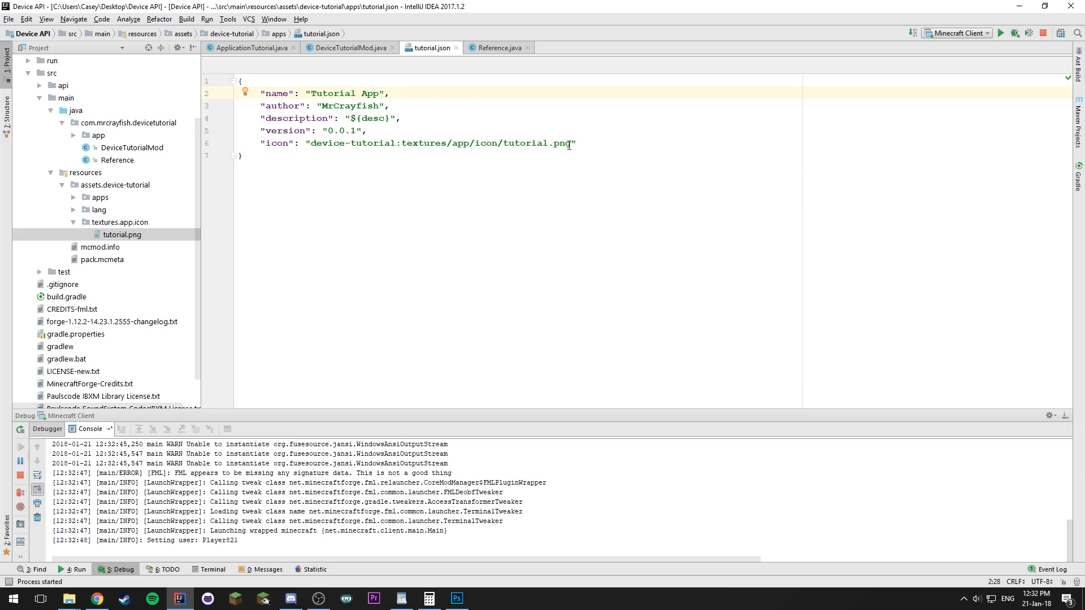
double_click(440, 142)
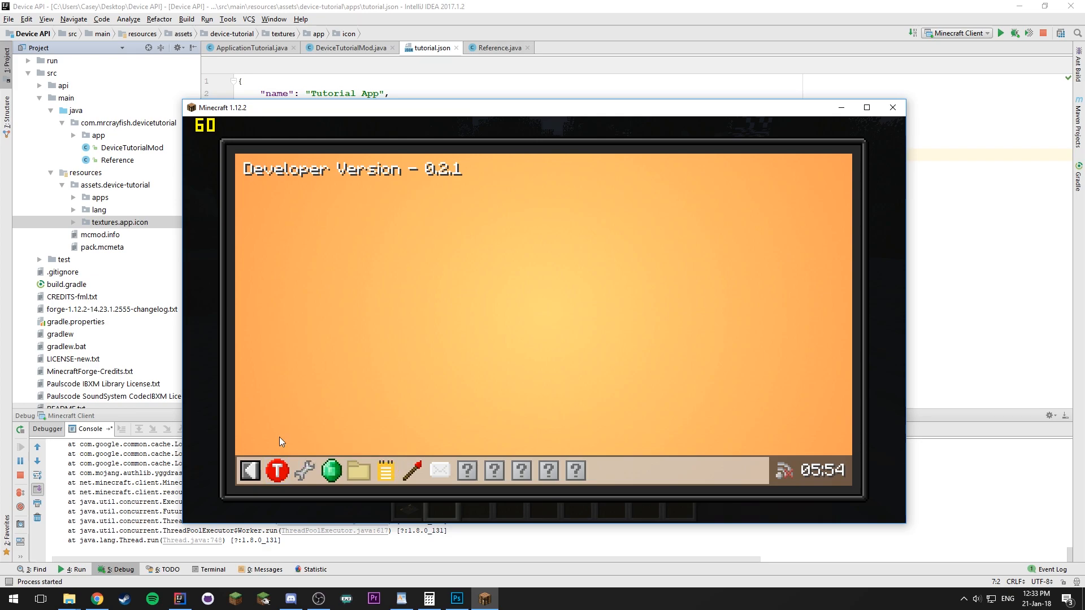
mouse_move(277, 470)
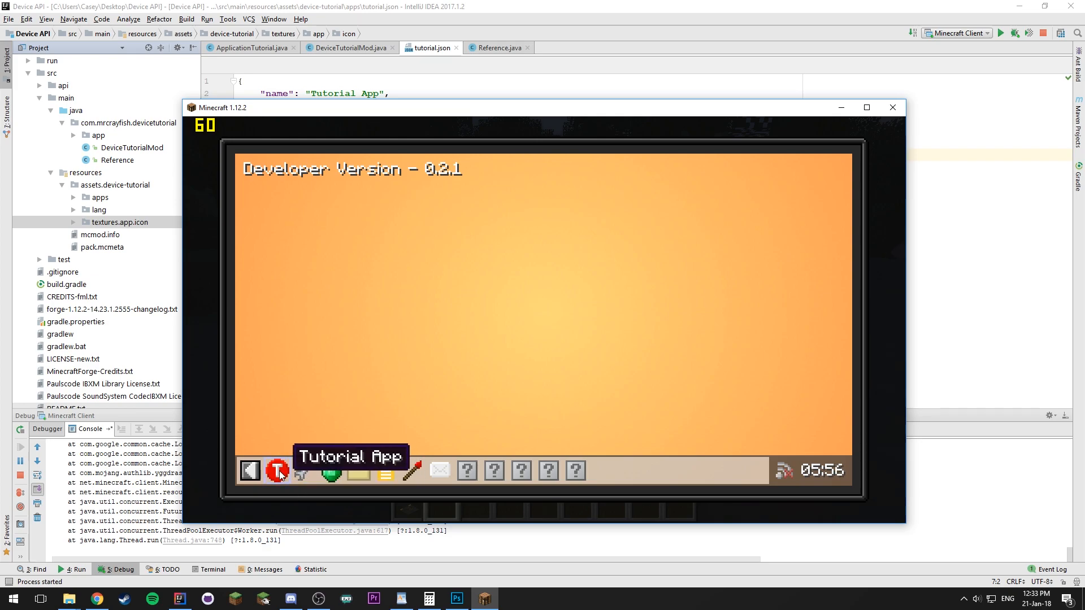
Step: Open the Tutorial App via its red T icon, view an image, then quit Minecraft
click(277, 471)
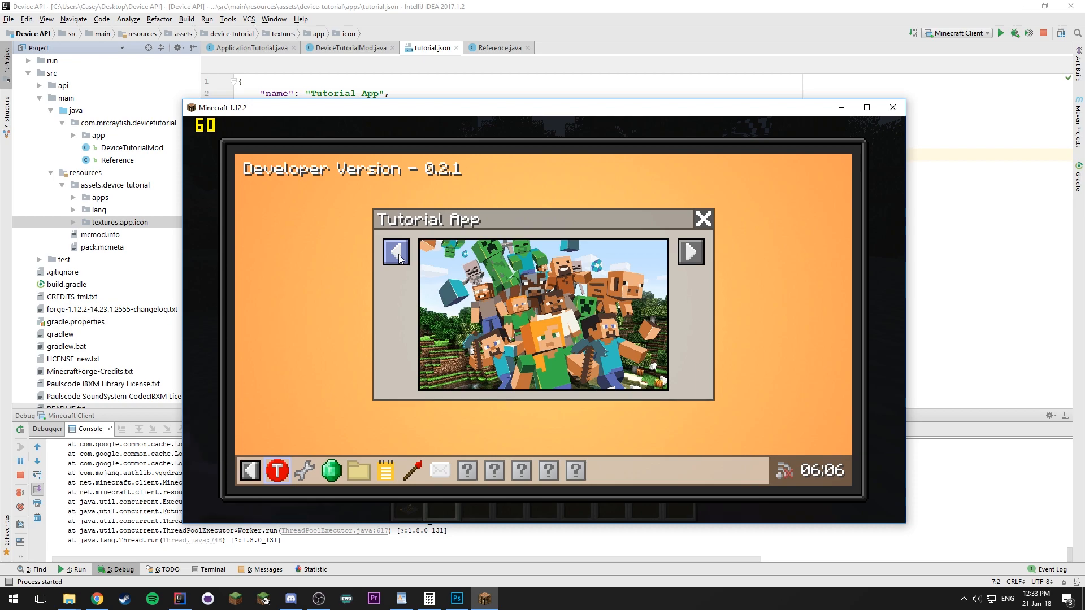
click(703, 219)
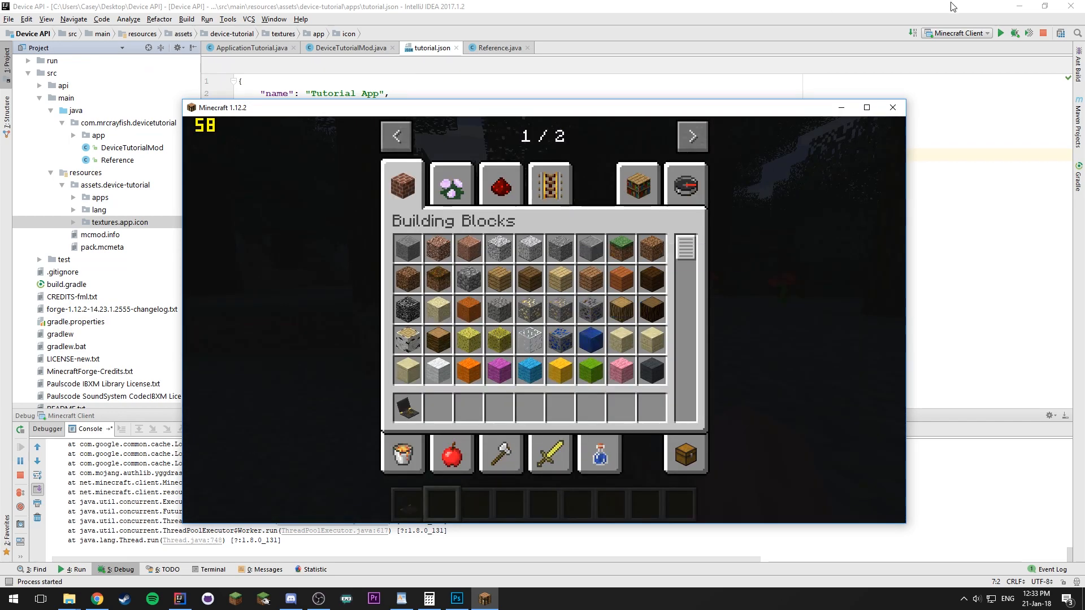
click(892, 107)
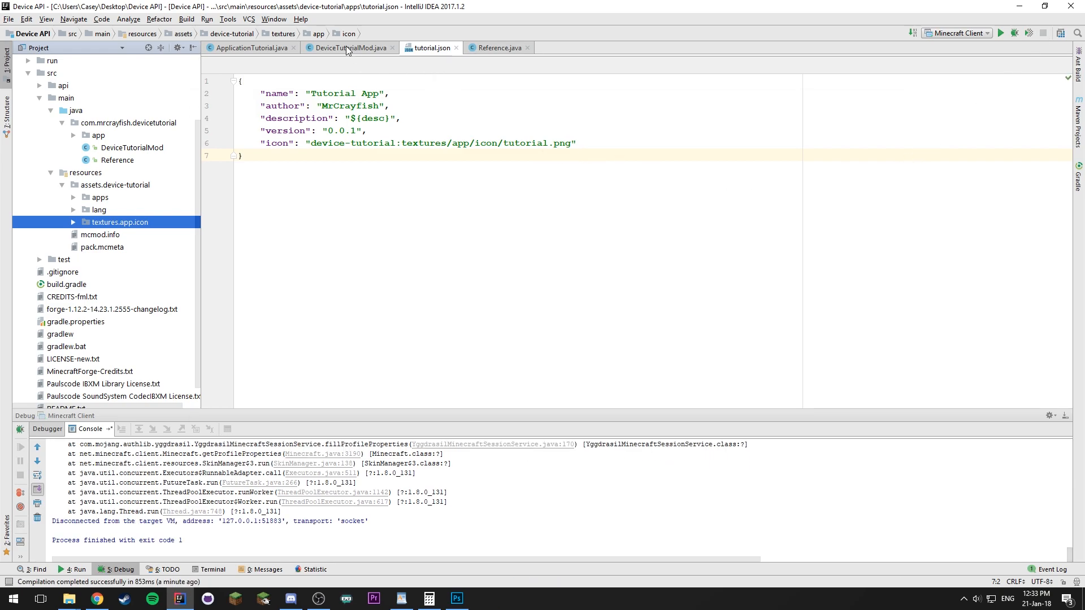
click(349, 47)
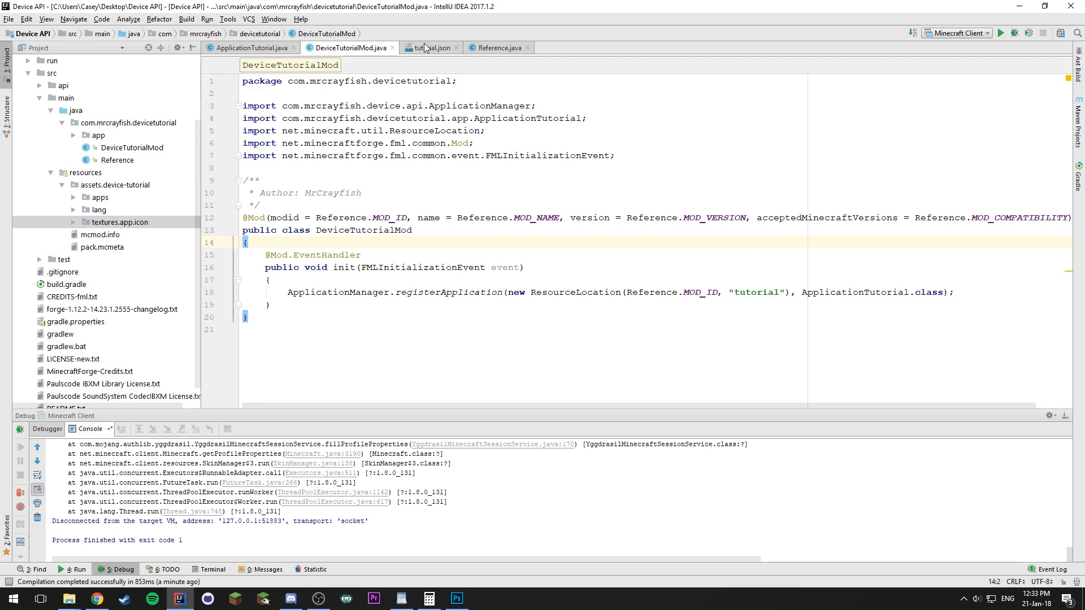
click(429, 48)
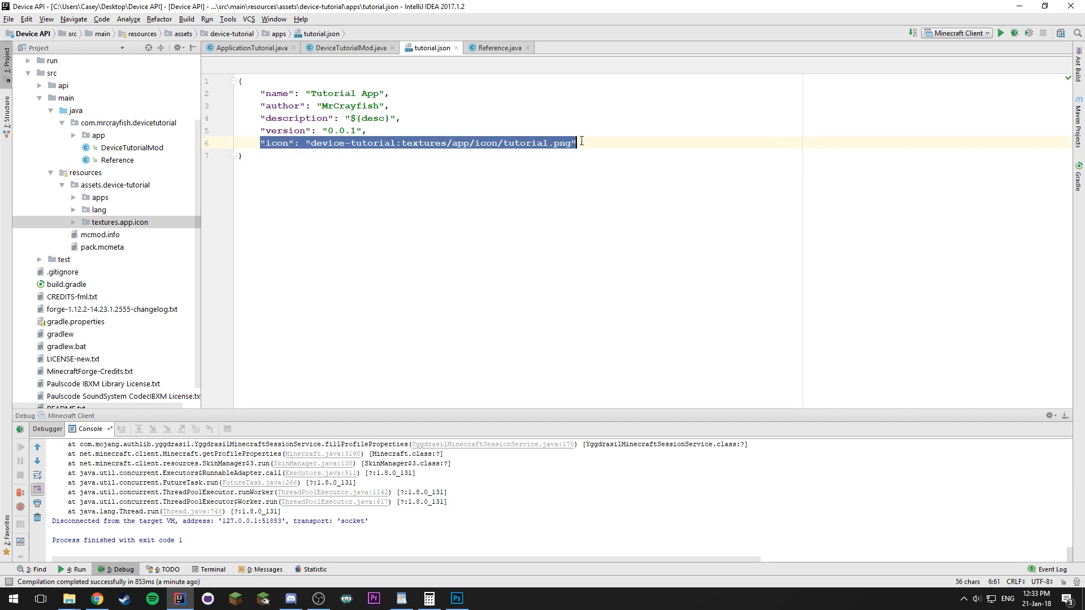
double_click(526, 143)
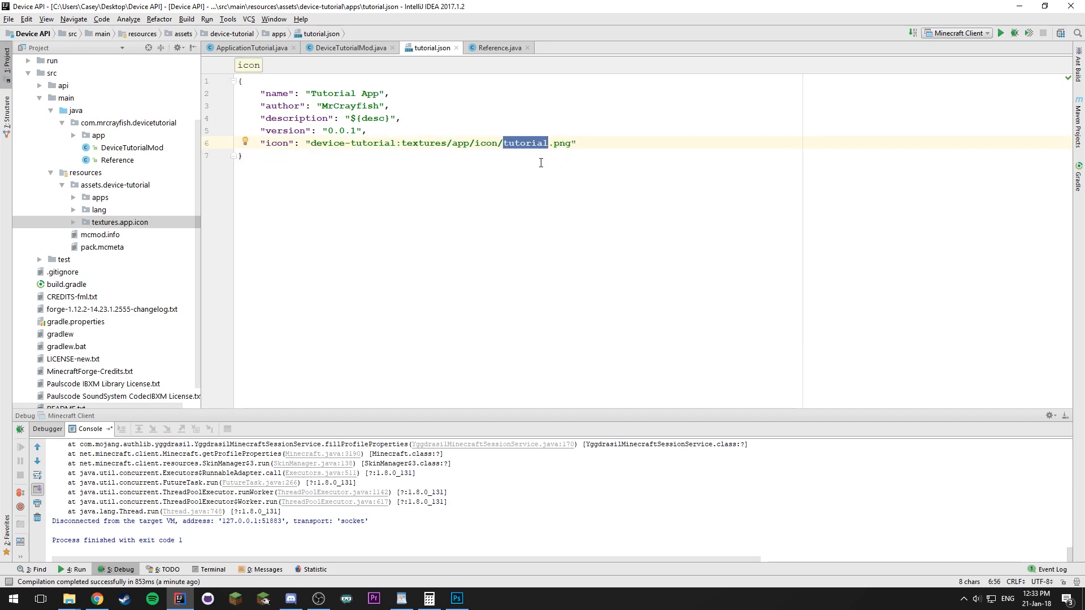